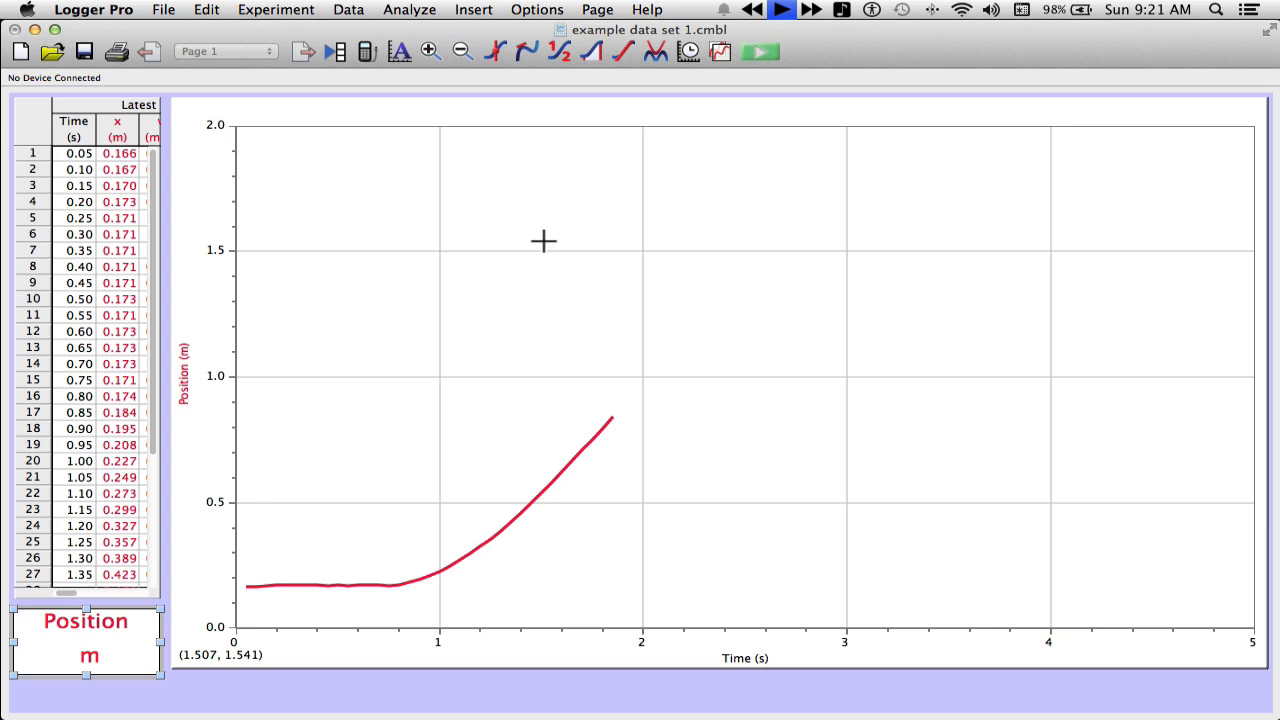
mouse_move(512, 264)
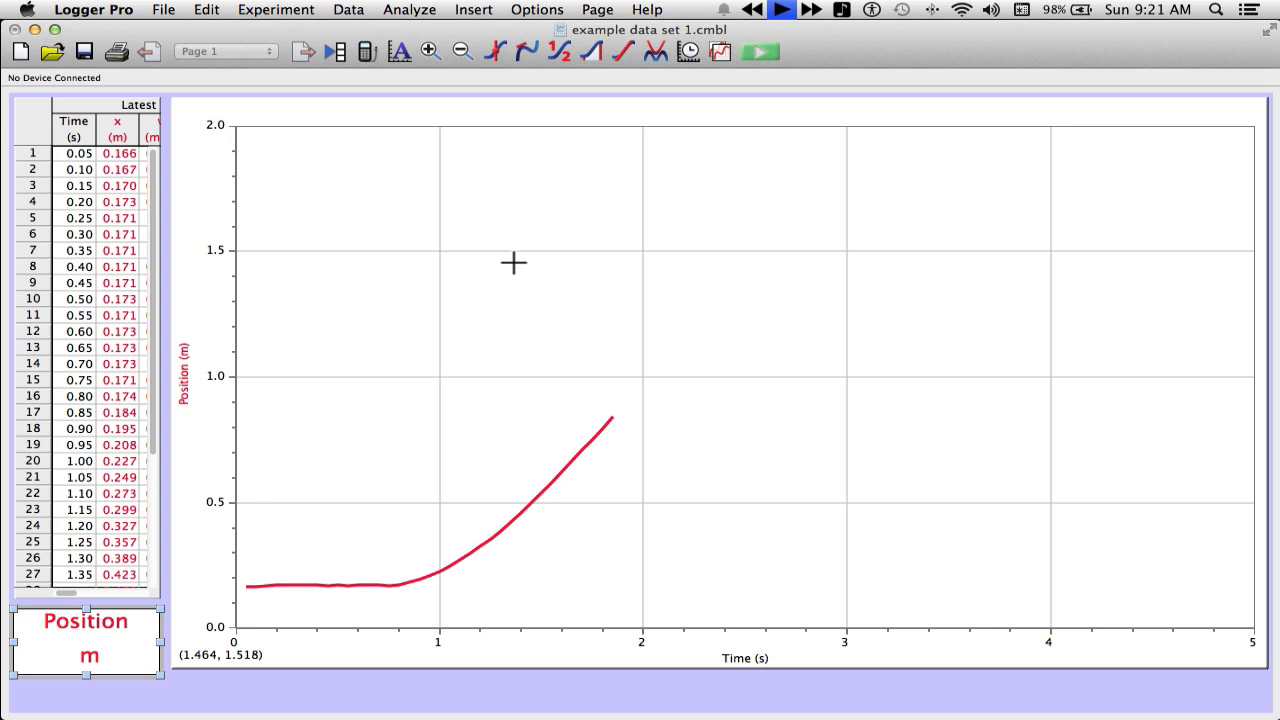
mouse_move(430, 520)
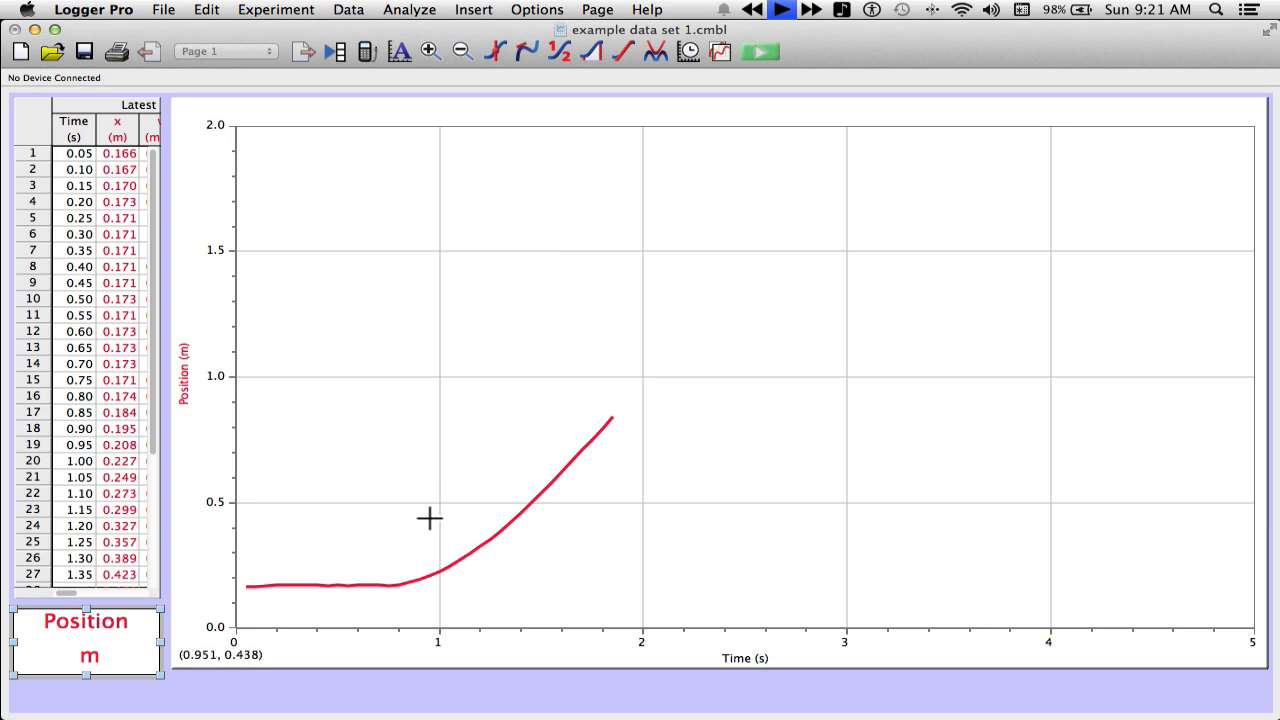
mouse_move(400, 594)
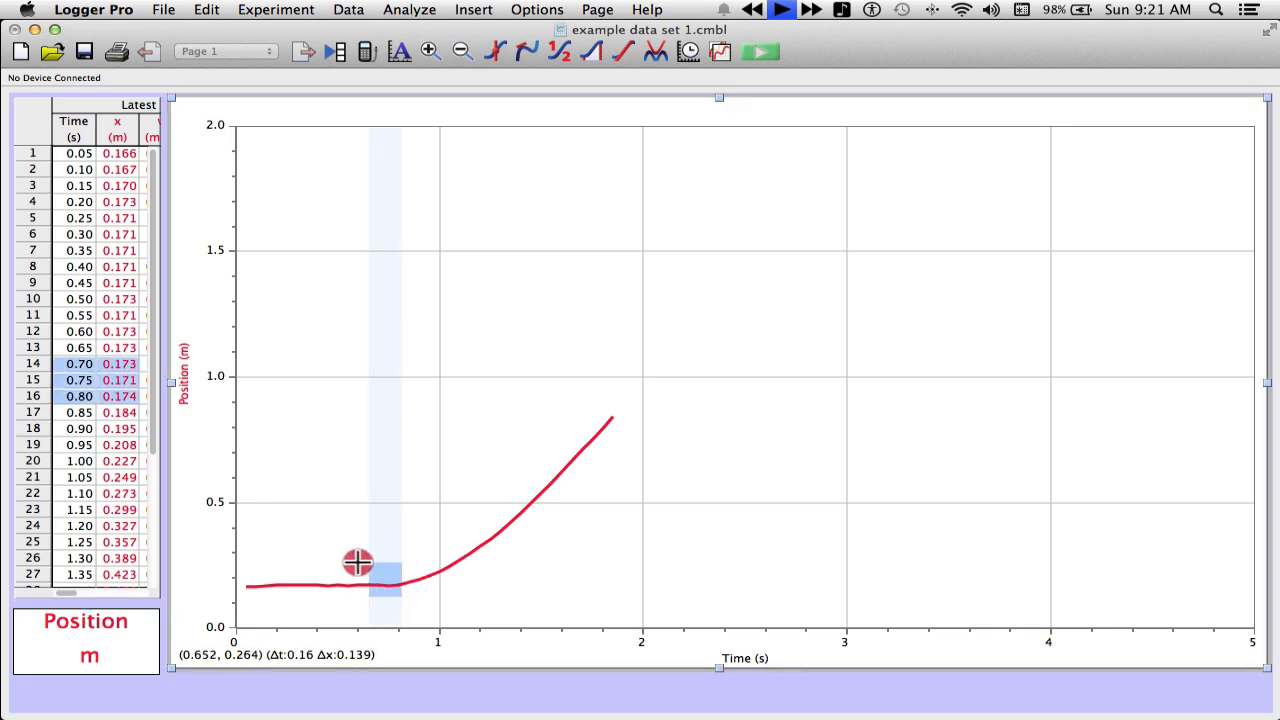
Step: Strike through the flat position readings up to 0.80 s so only the rising curve plots
drag(356, 562, 244, 562)
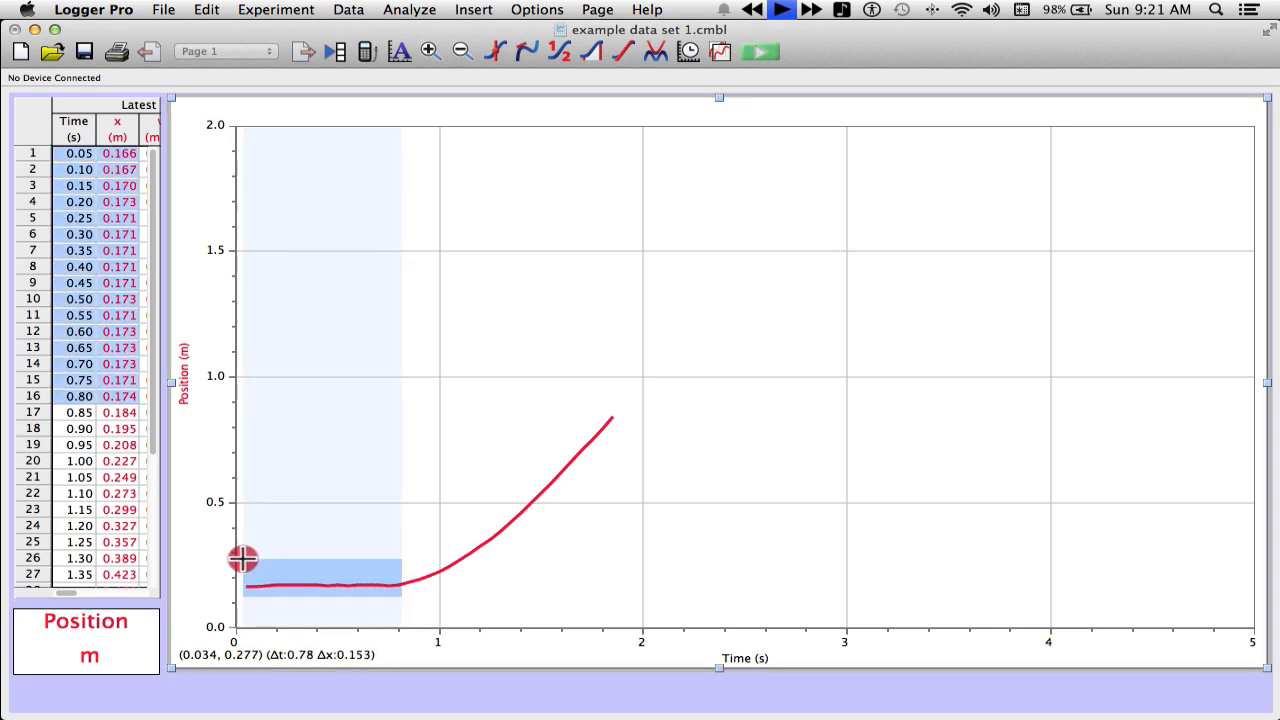
mouse_move(292, 56)
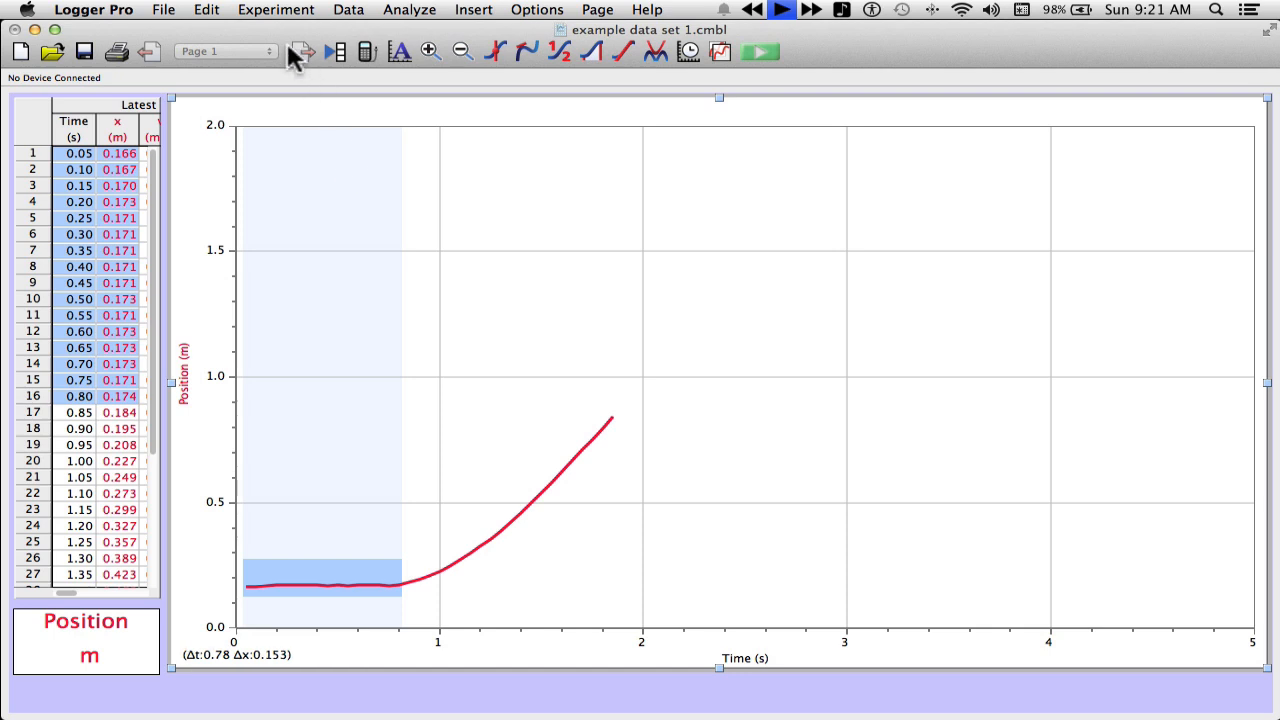
mouse_move(210, 18)
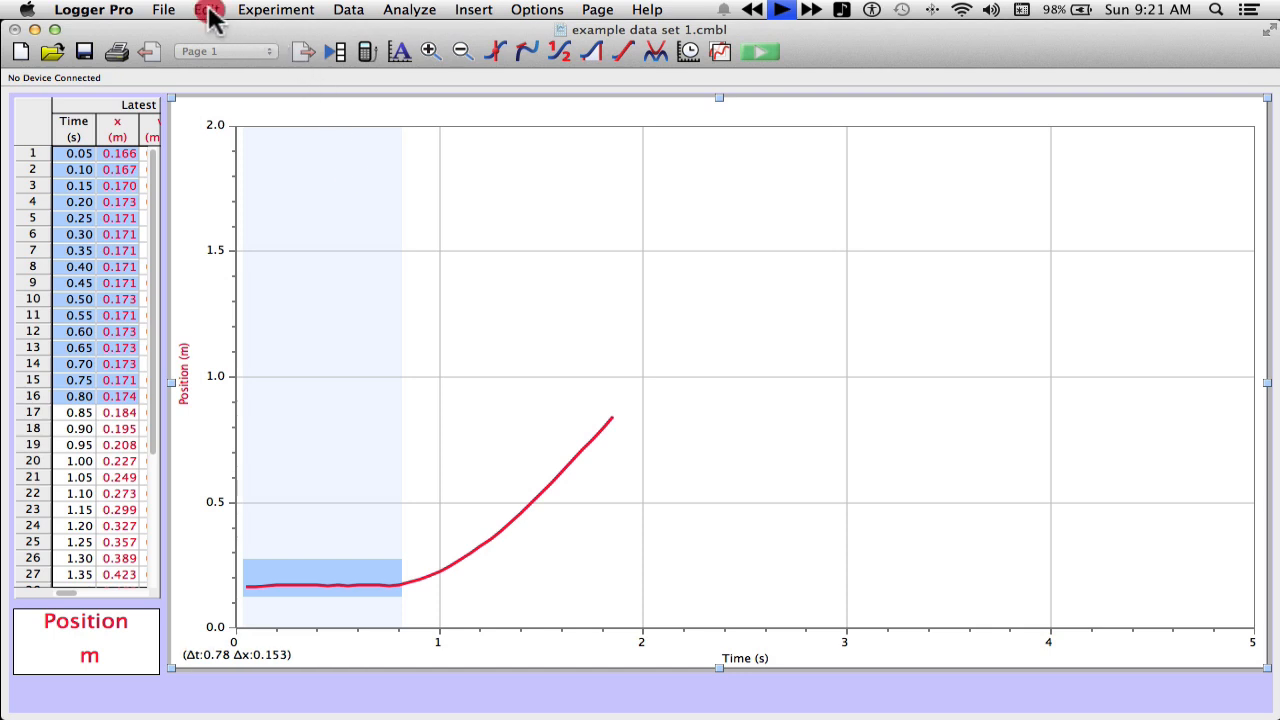
click(206, 8)
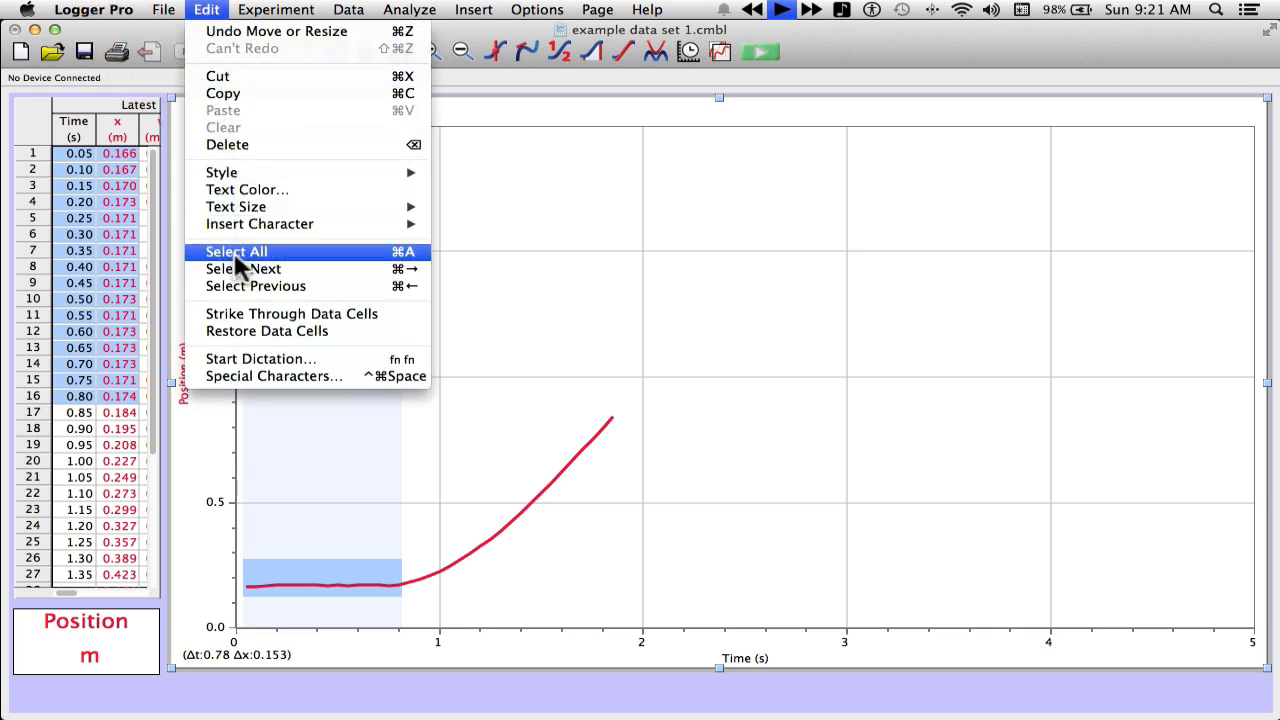
mouse_move(290, 312)
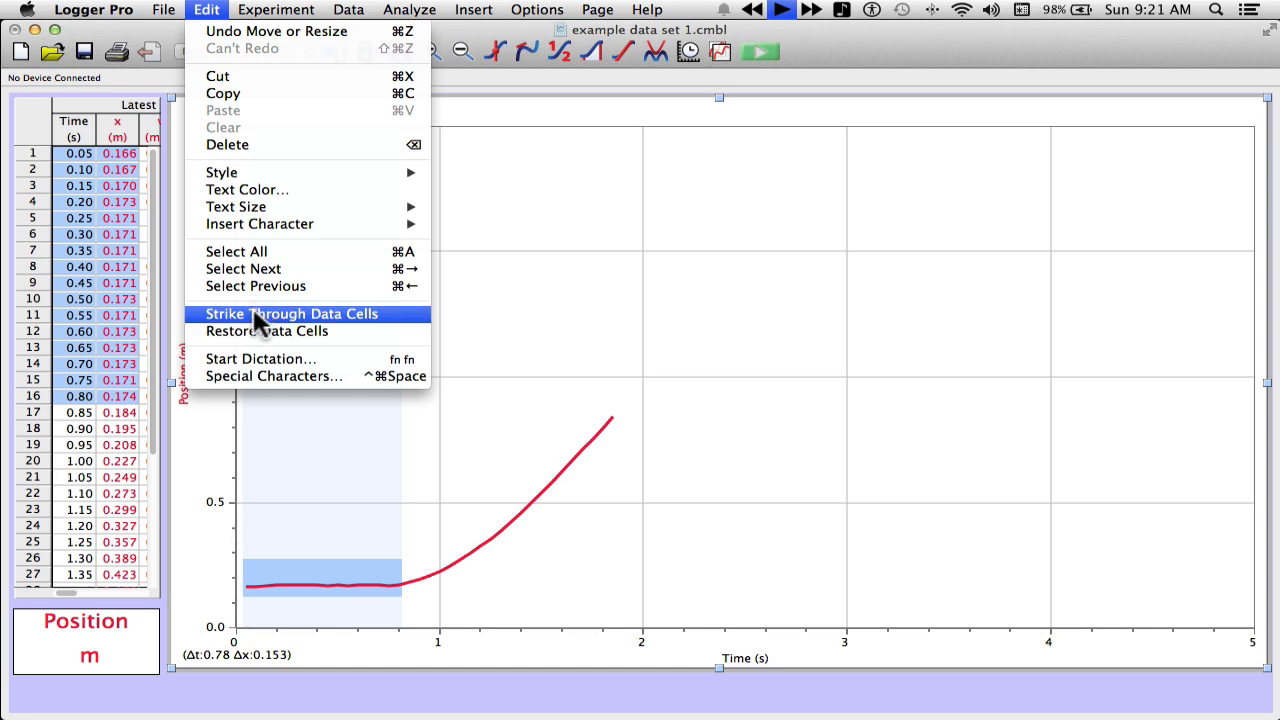
click(292, 312)
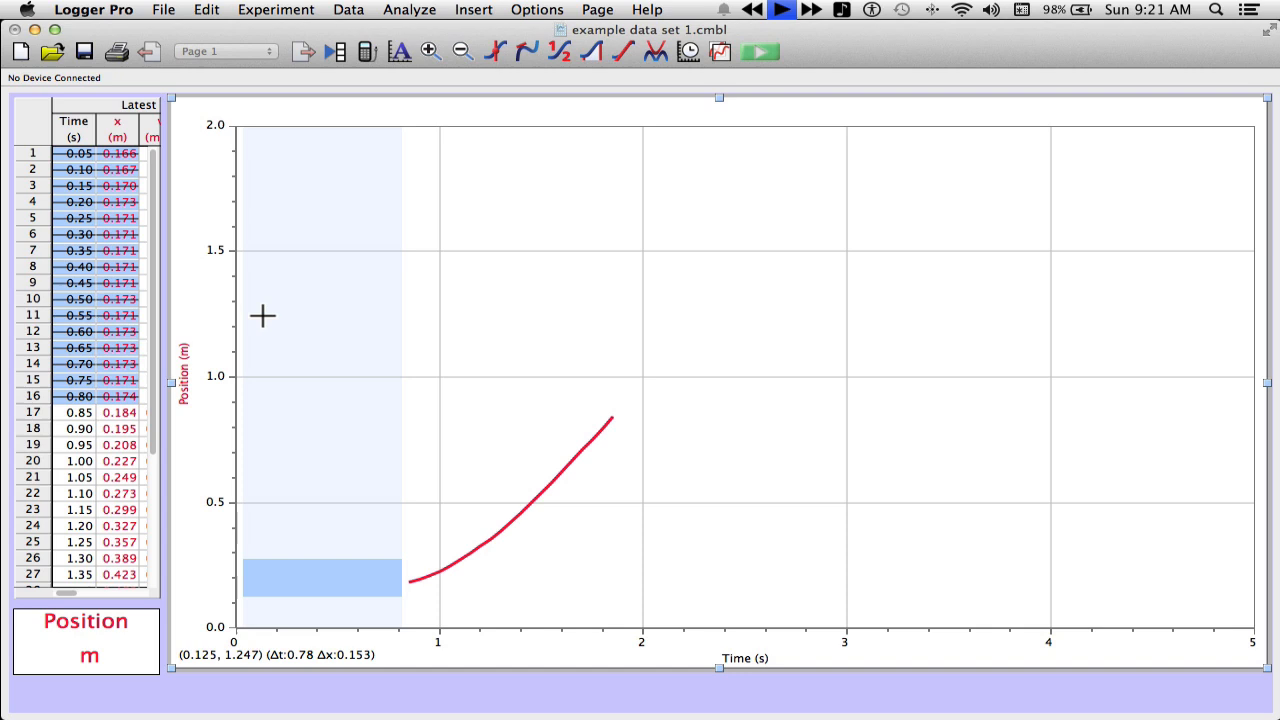
mouse_move(306, 304)
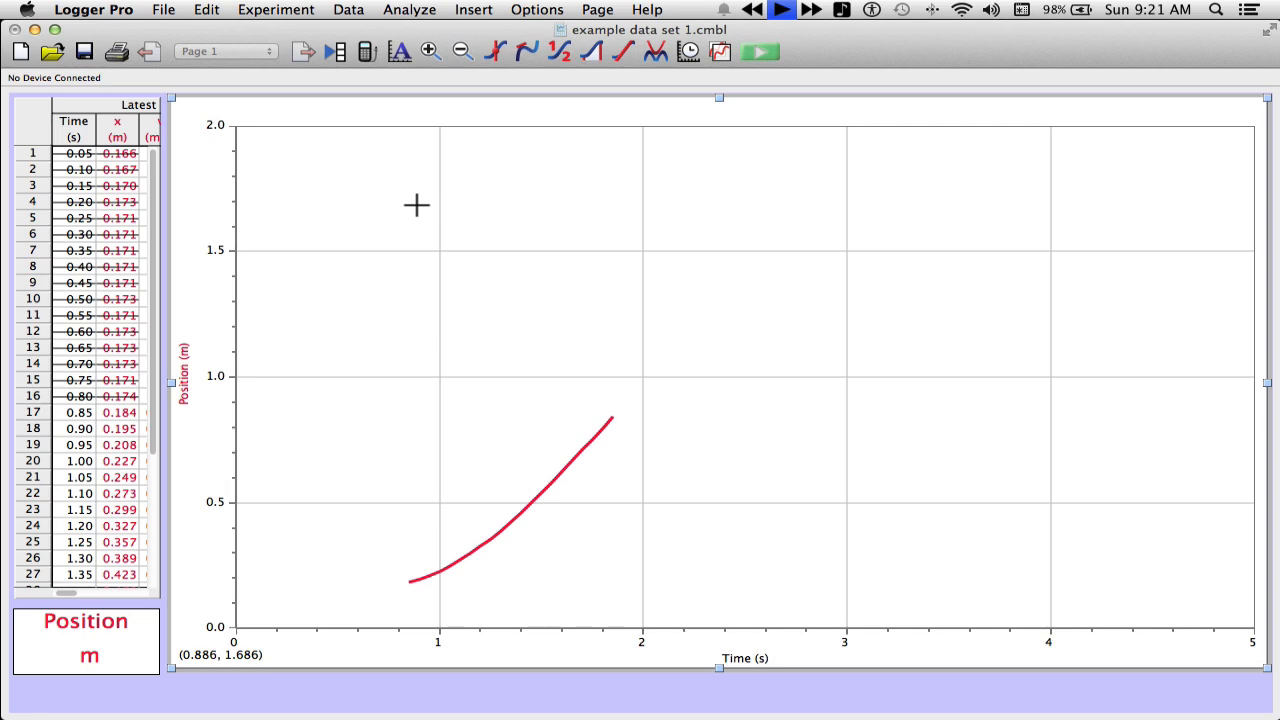
mouse_move(404, 80)
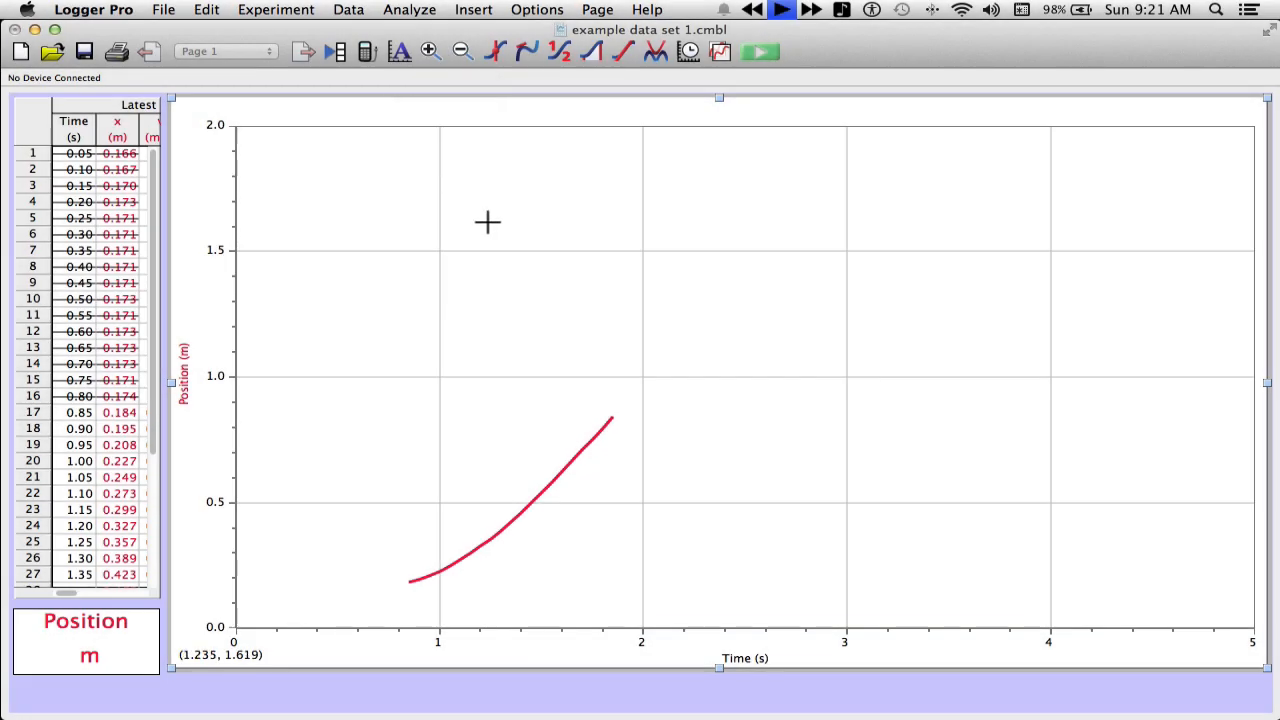
Step: Autoscale both axes so the remaining rising position data fills the graph
right_click(488, 224)
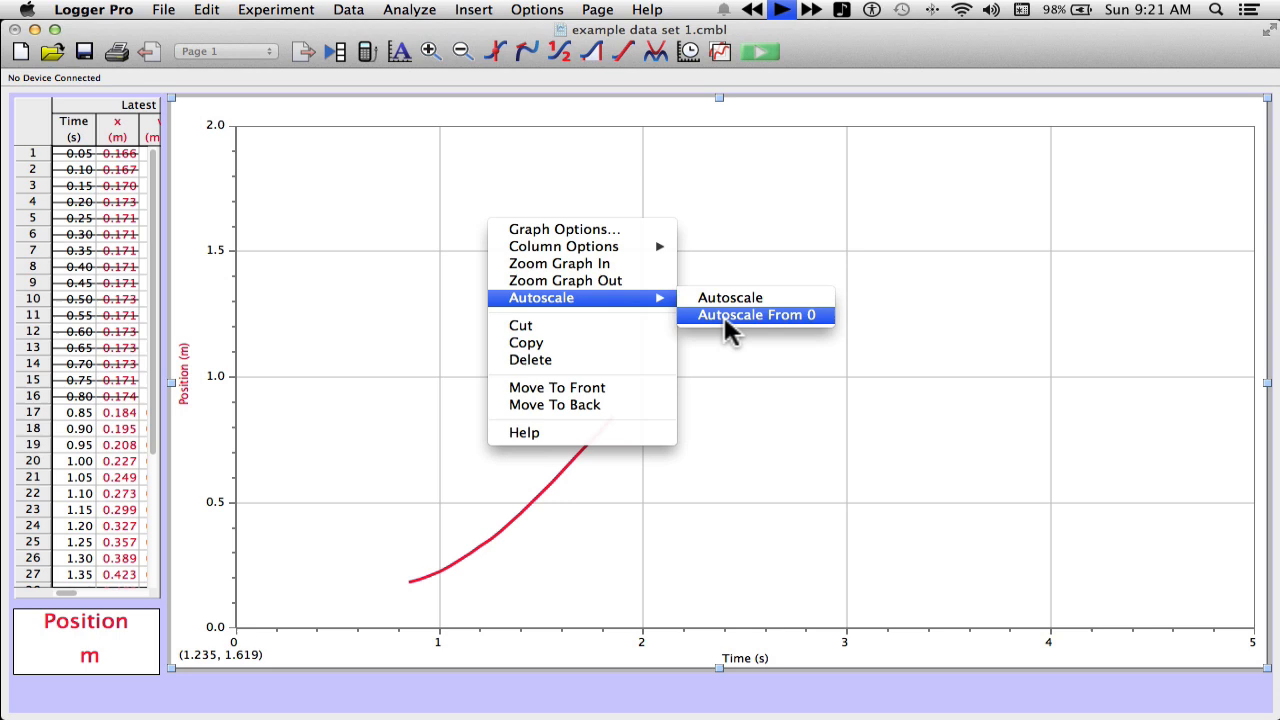
mouse_move(728, 298)
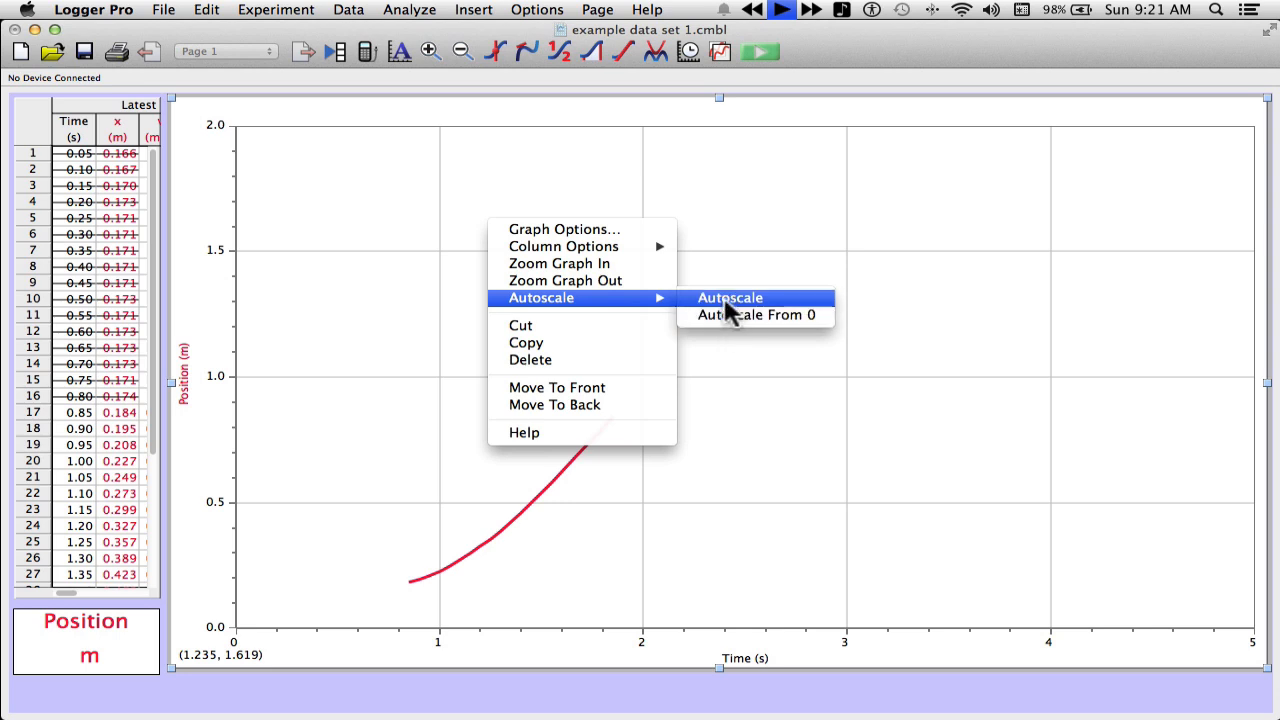
click(728, 296)
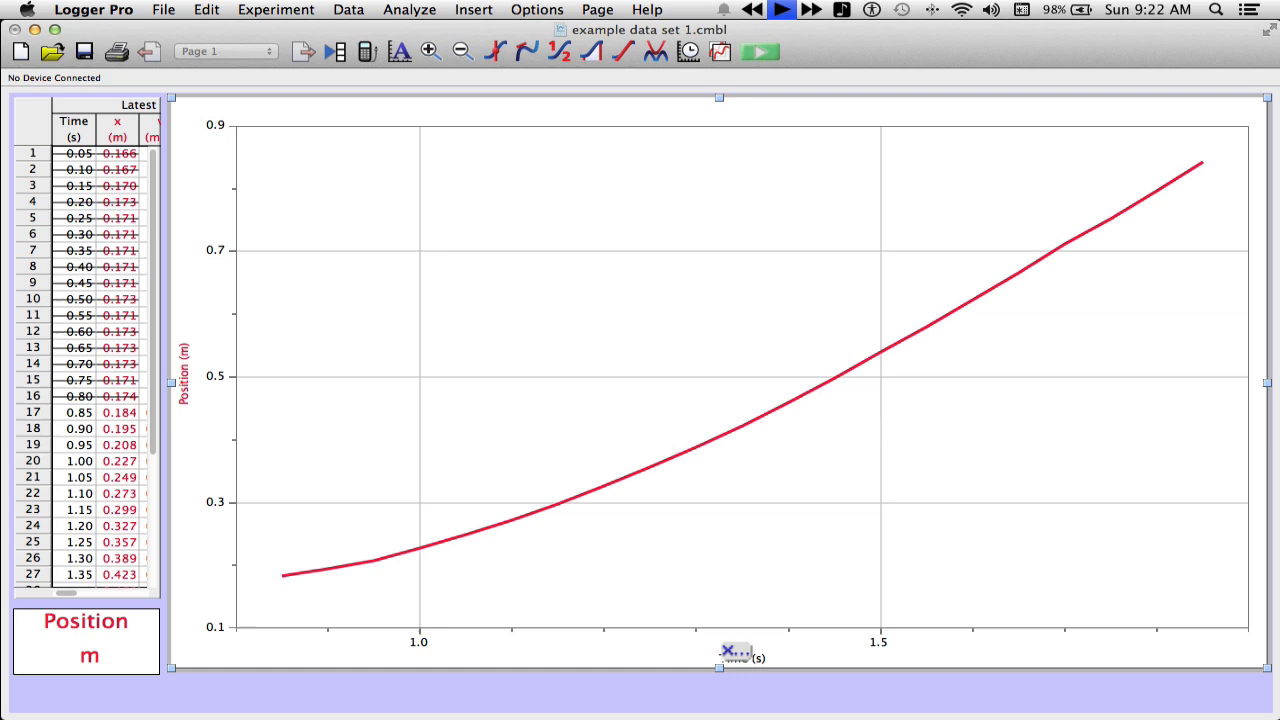
mouse_move(736, 656)
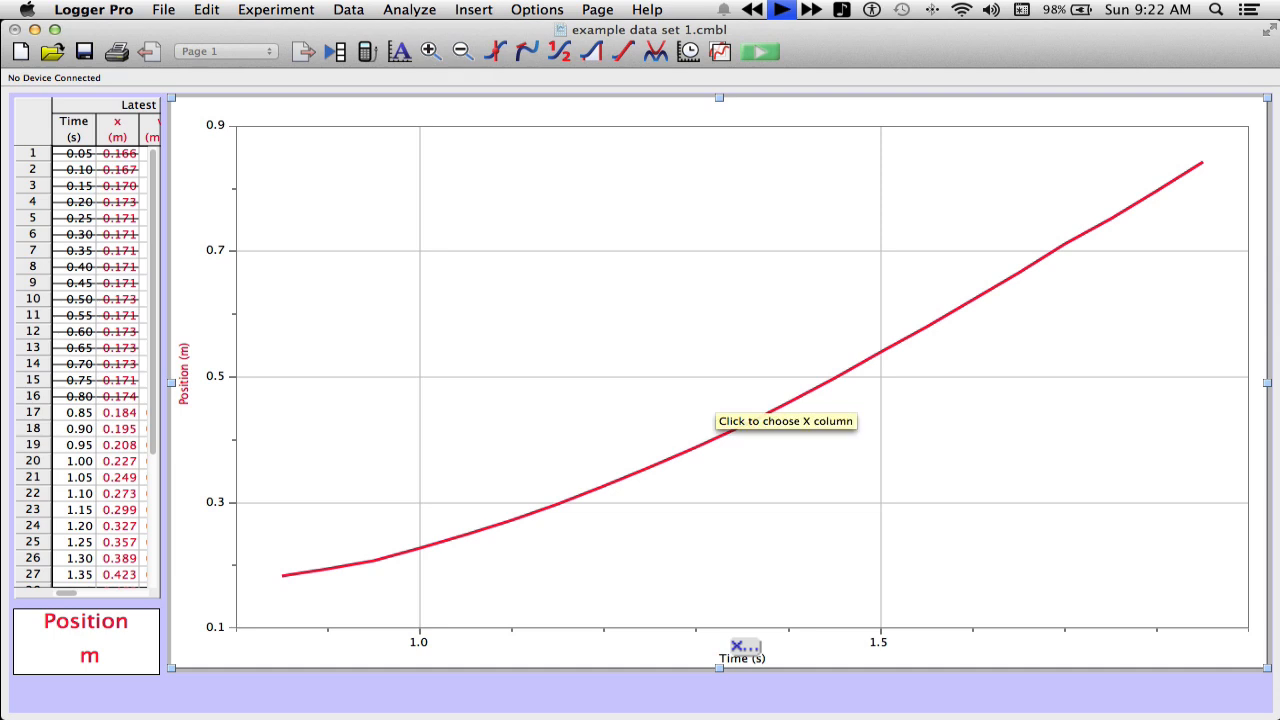
mouse_move(292, 556)
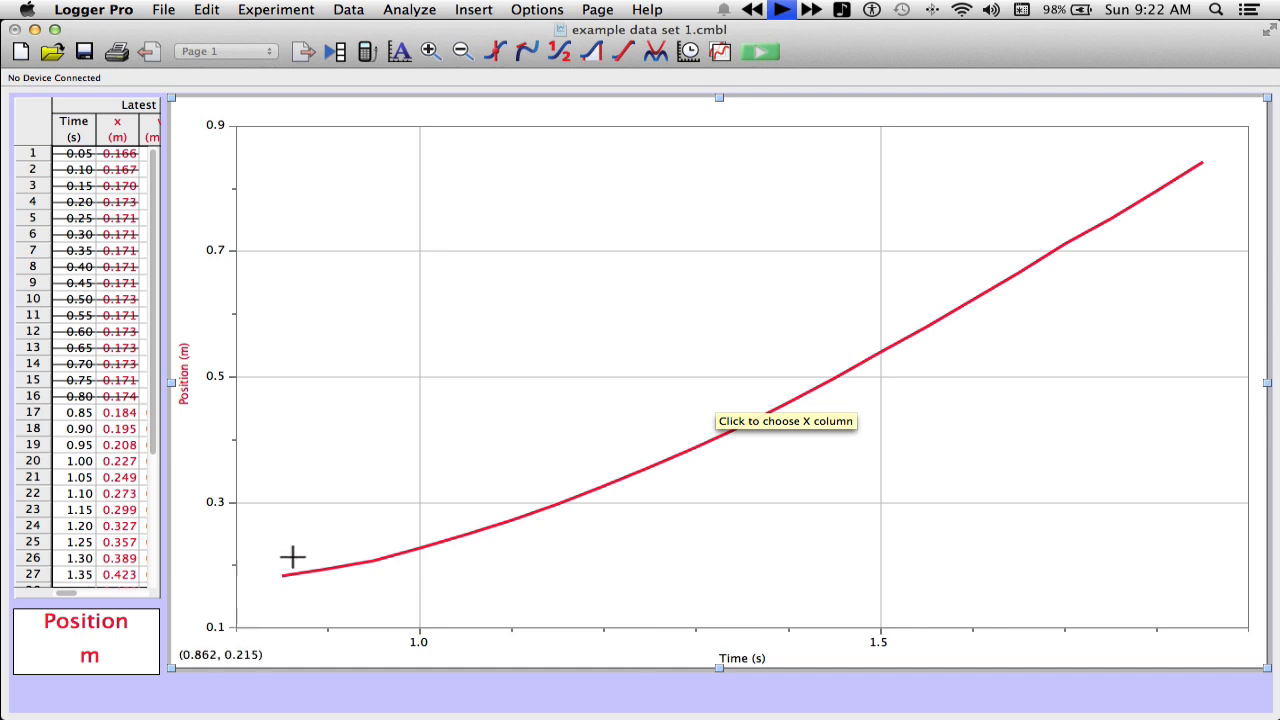
mouse_move(170, 384)
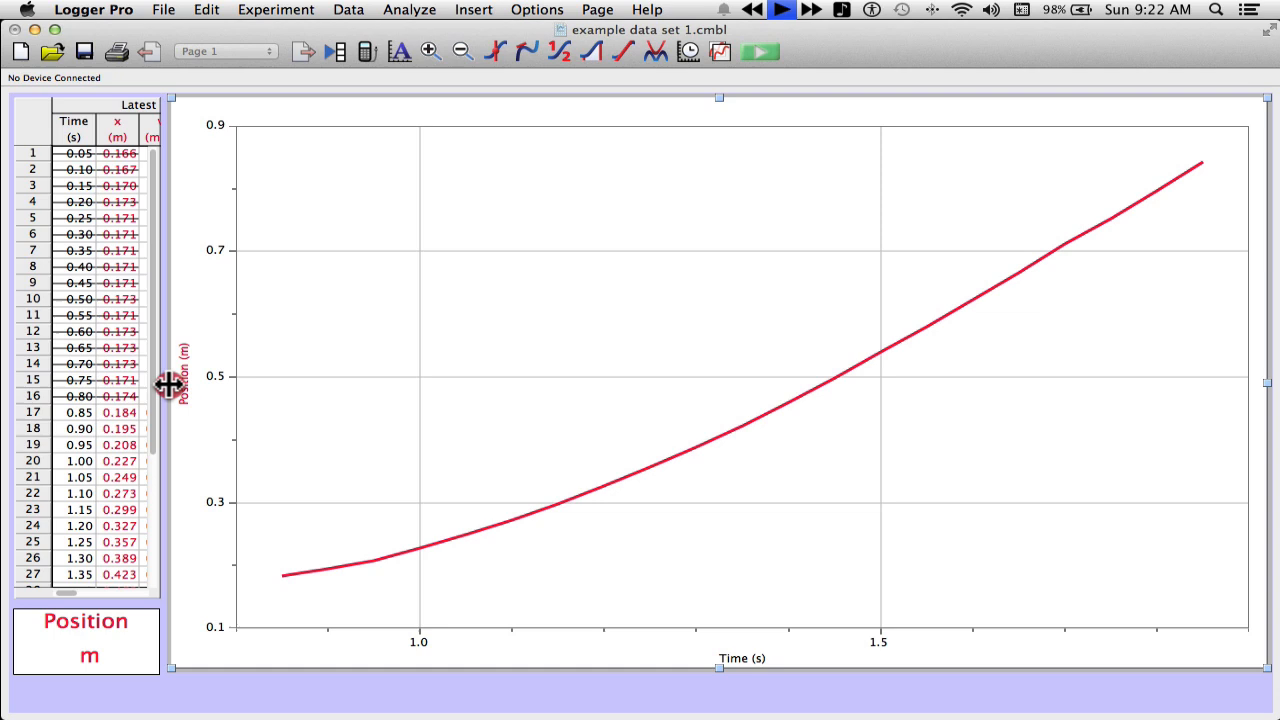
Step: Narrow the graph and widen the table until the velocity and acceleration columns show
drag(172, 388, 284, 390)
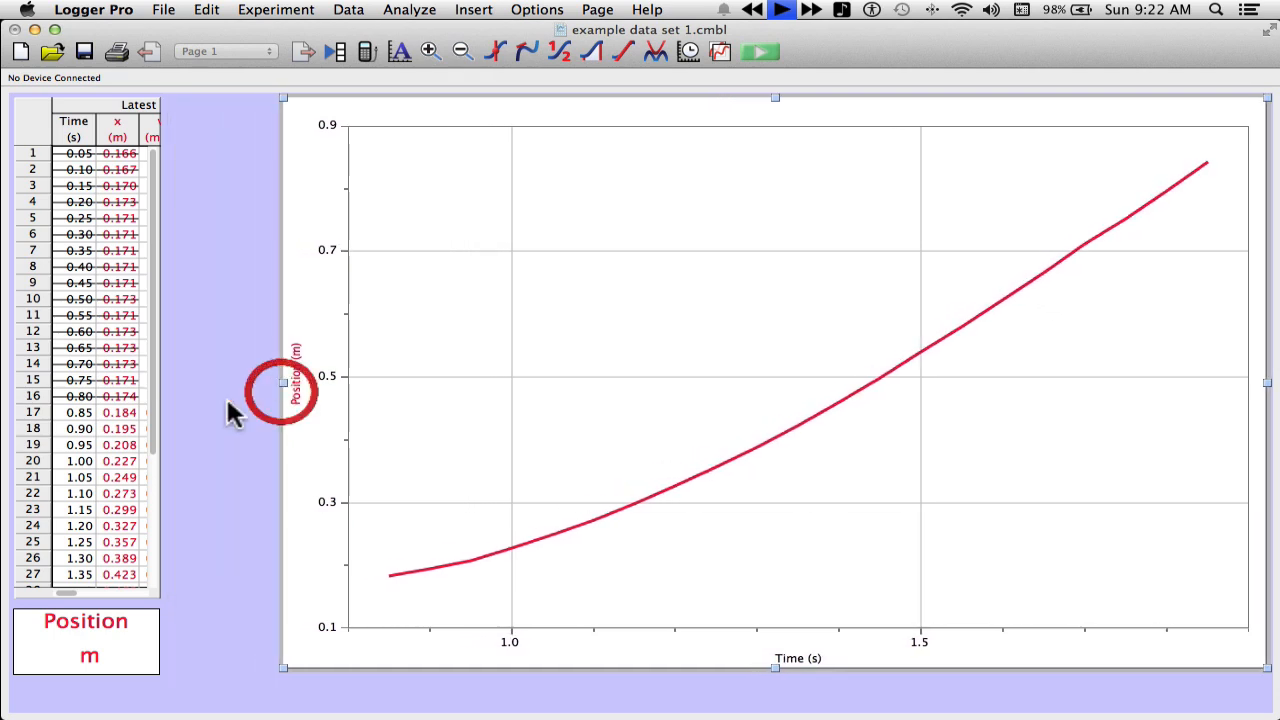
mouse_move(160, 350)
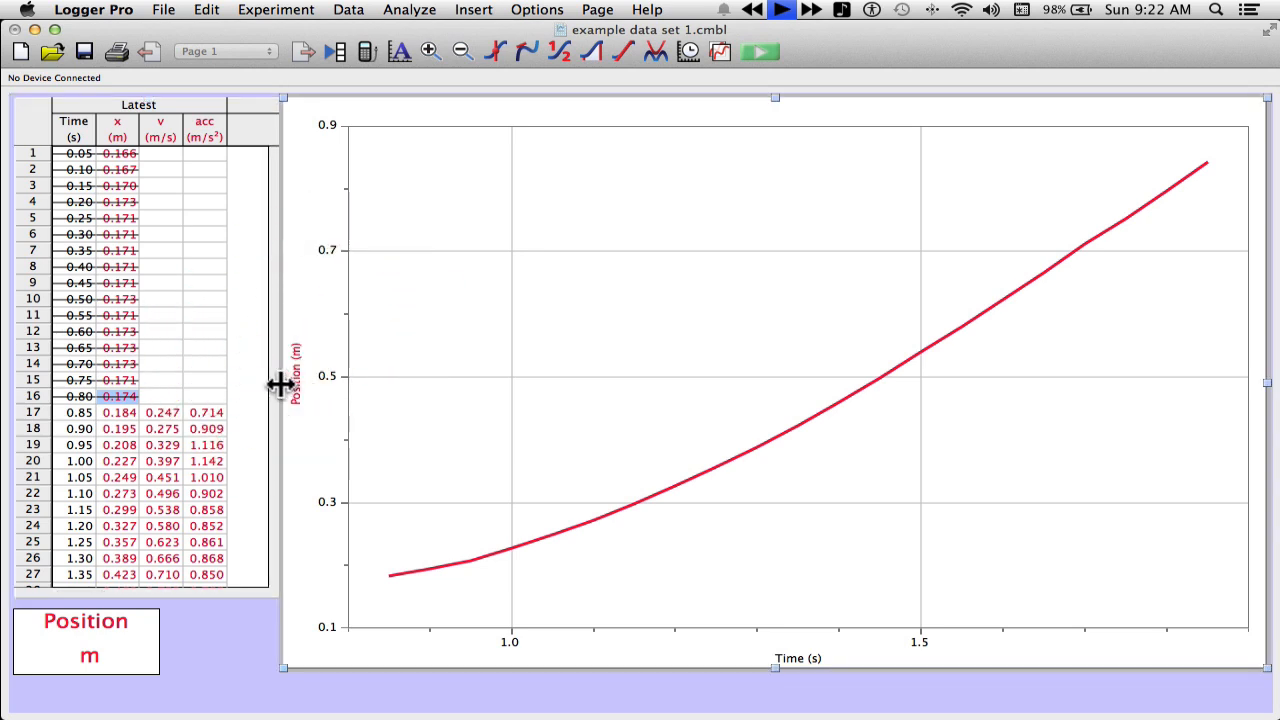
drag(280, 384, 300, 350)
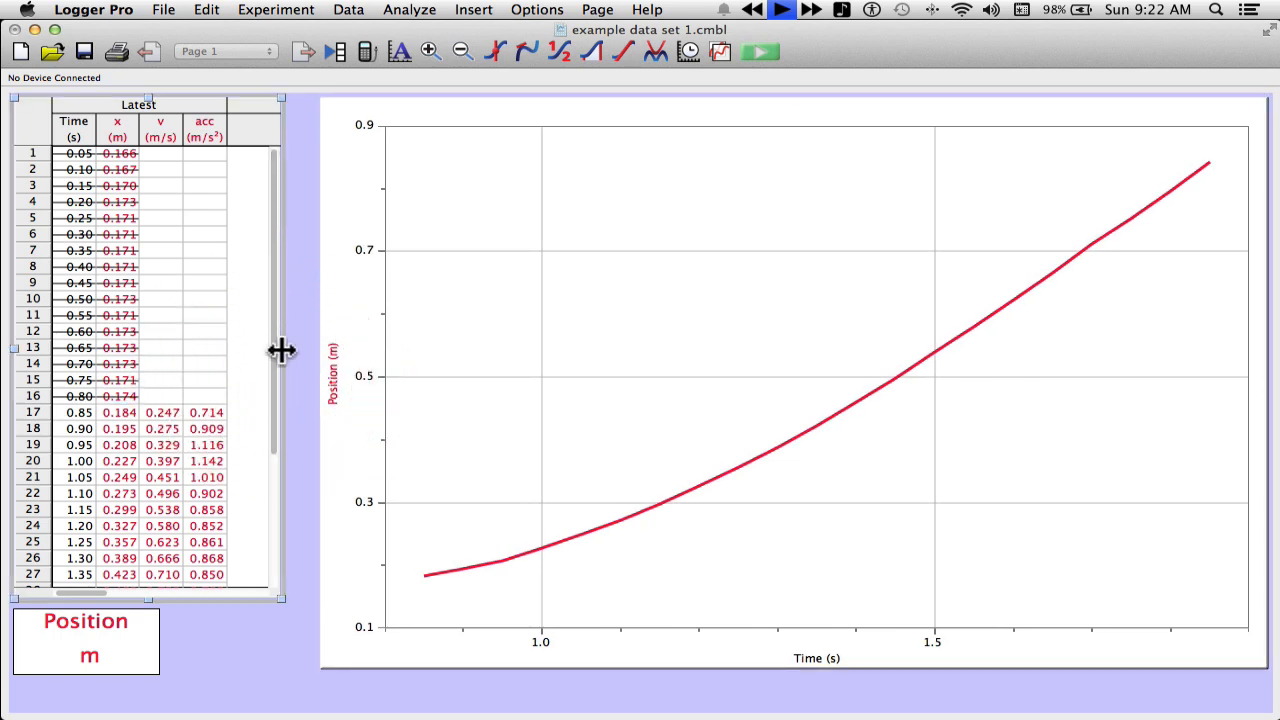
drag(282, 350, 300, 348)
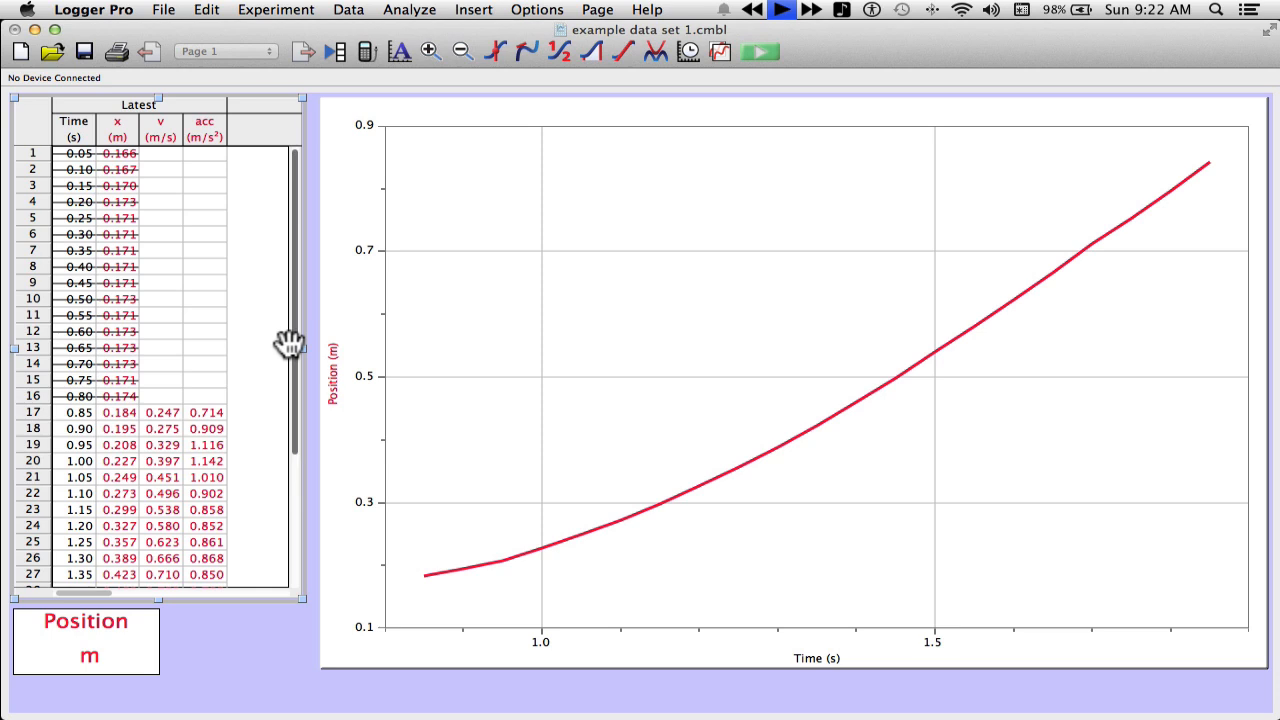
mouse_move(304, 370)
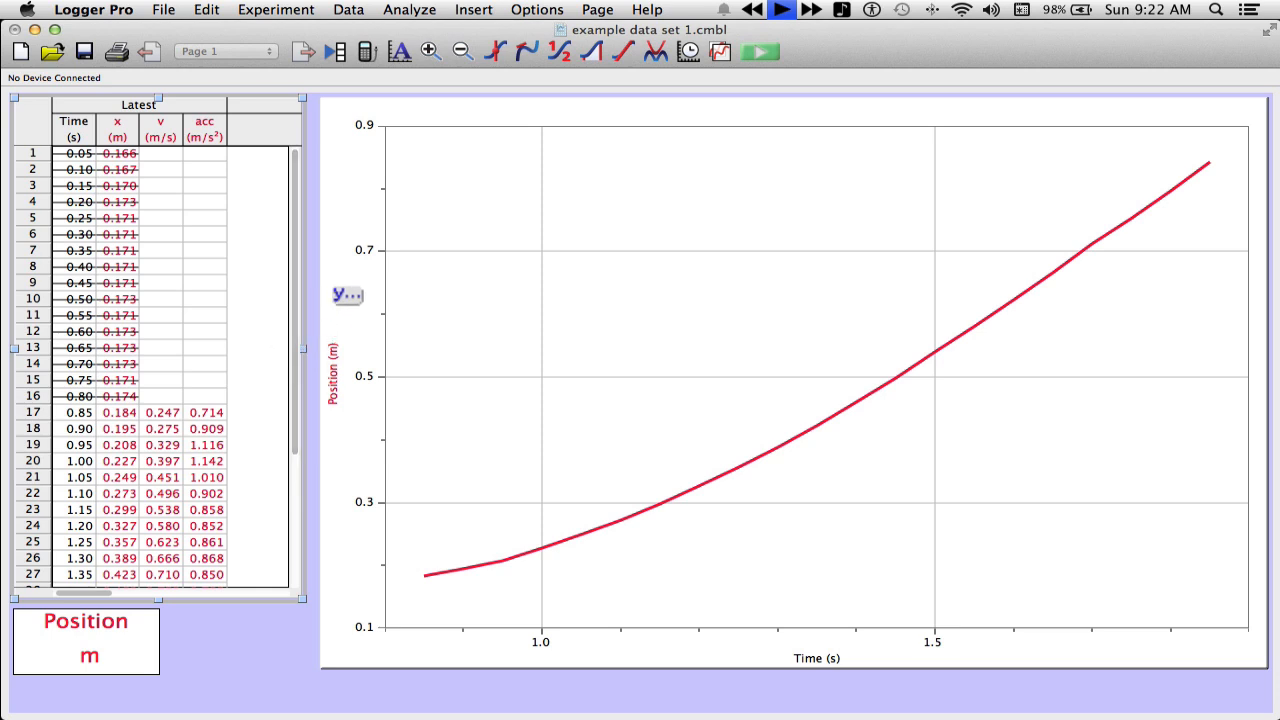
Step: Define a new calculated column named Time² with short name t² and units s²
click(348, 8)
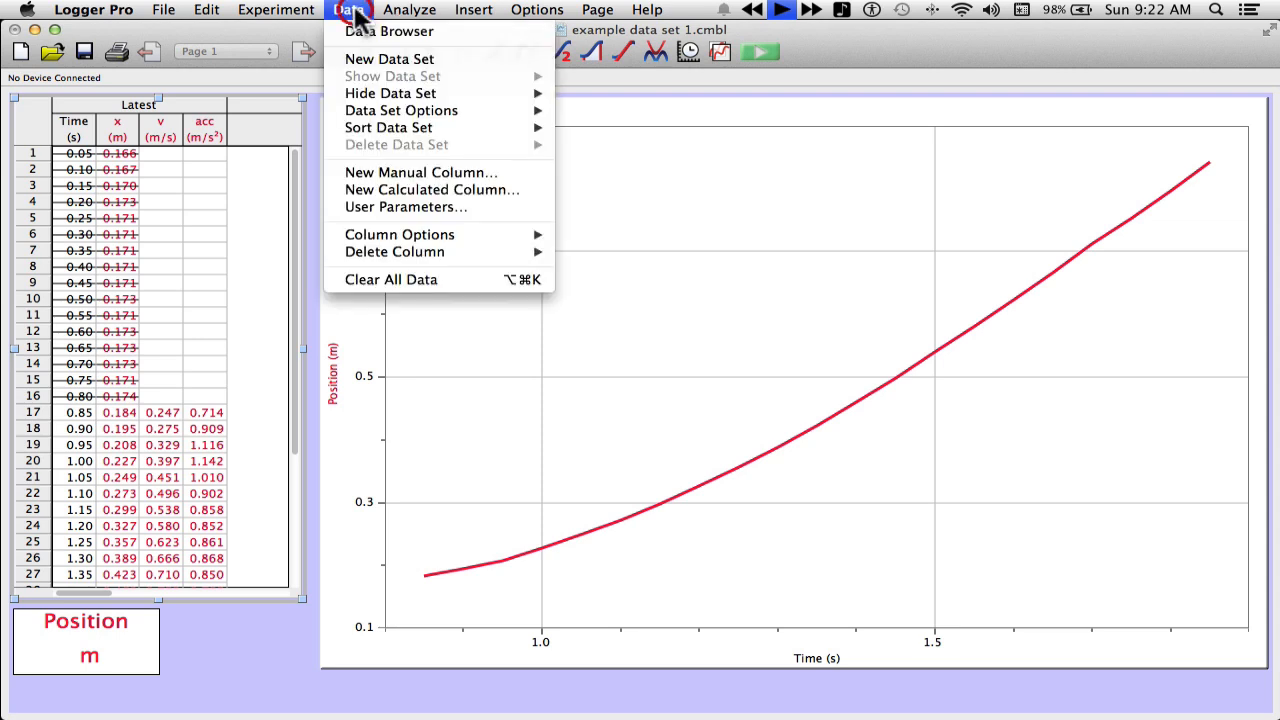
mouse_move(364, 68)
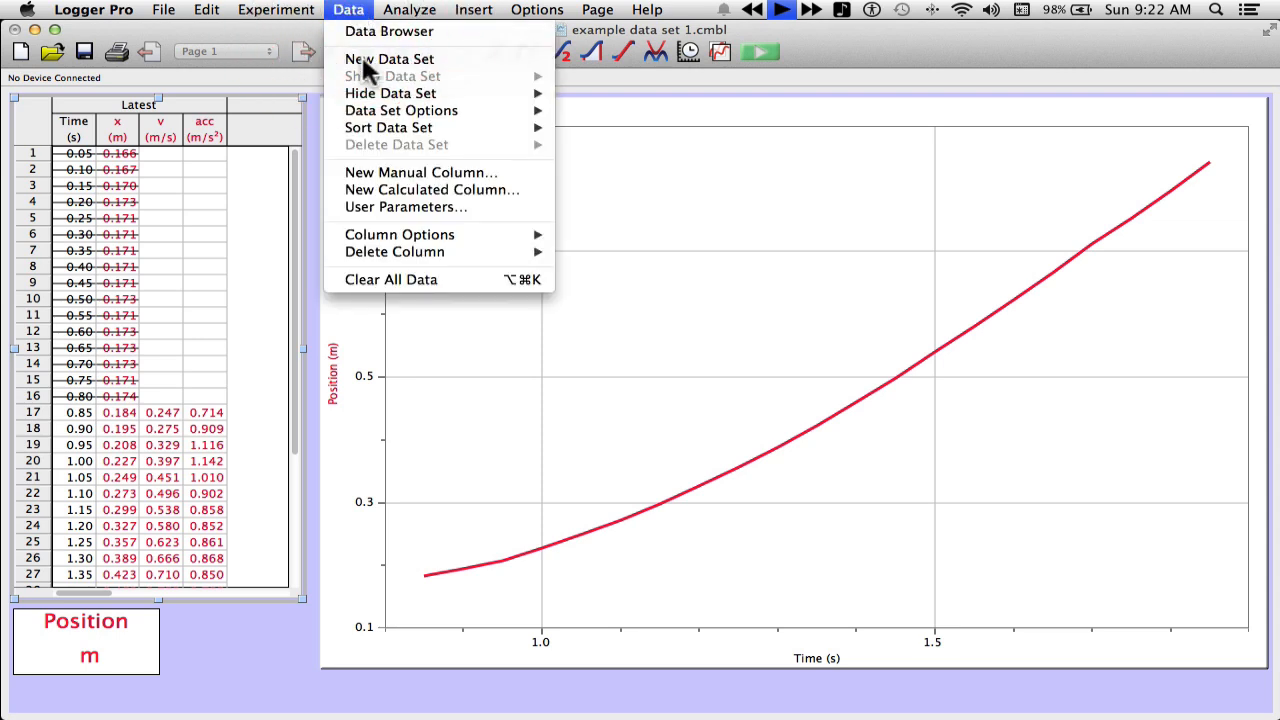
mouse_move(432, 188)
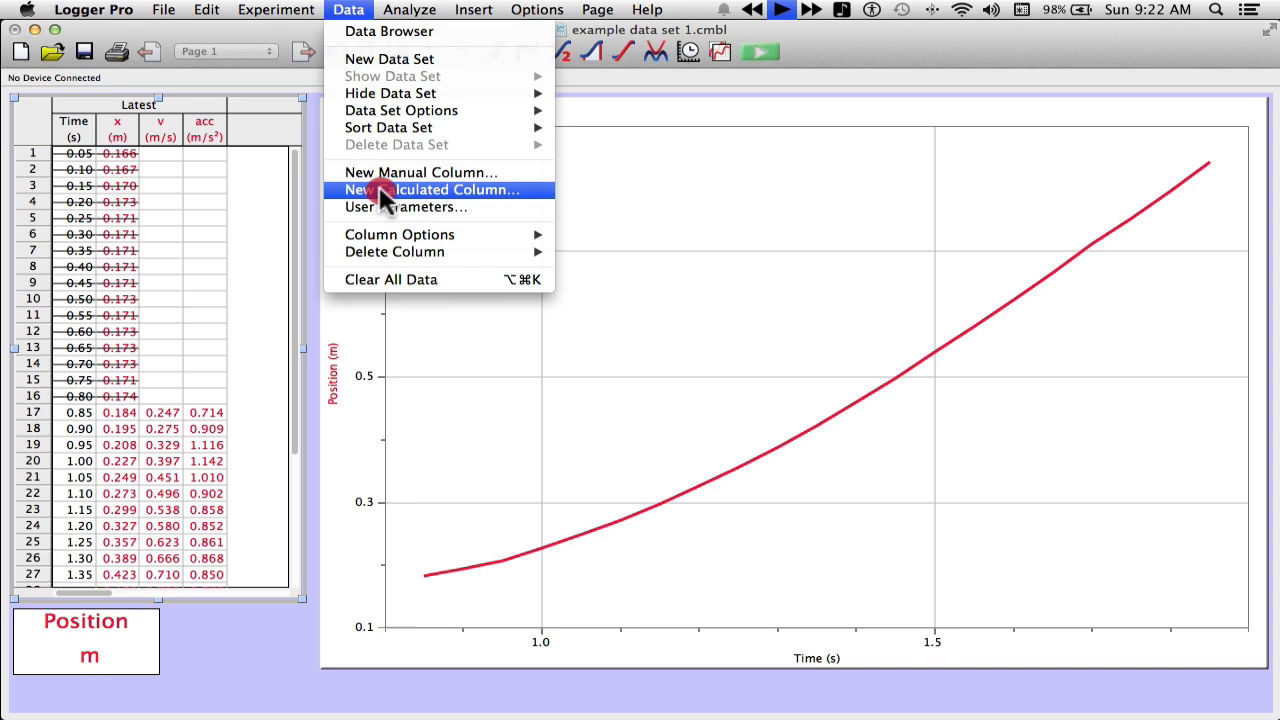
click(440, 190)
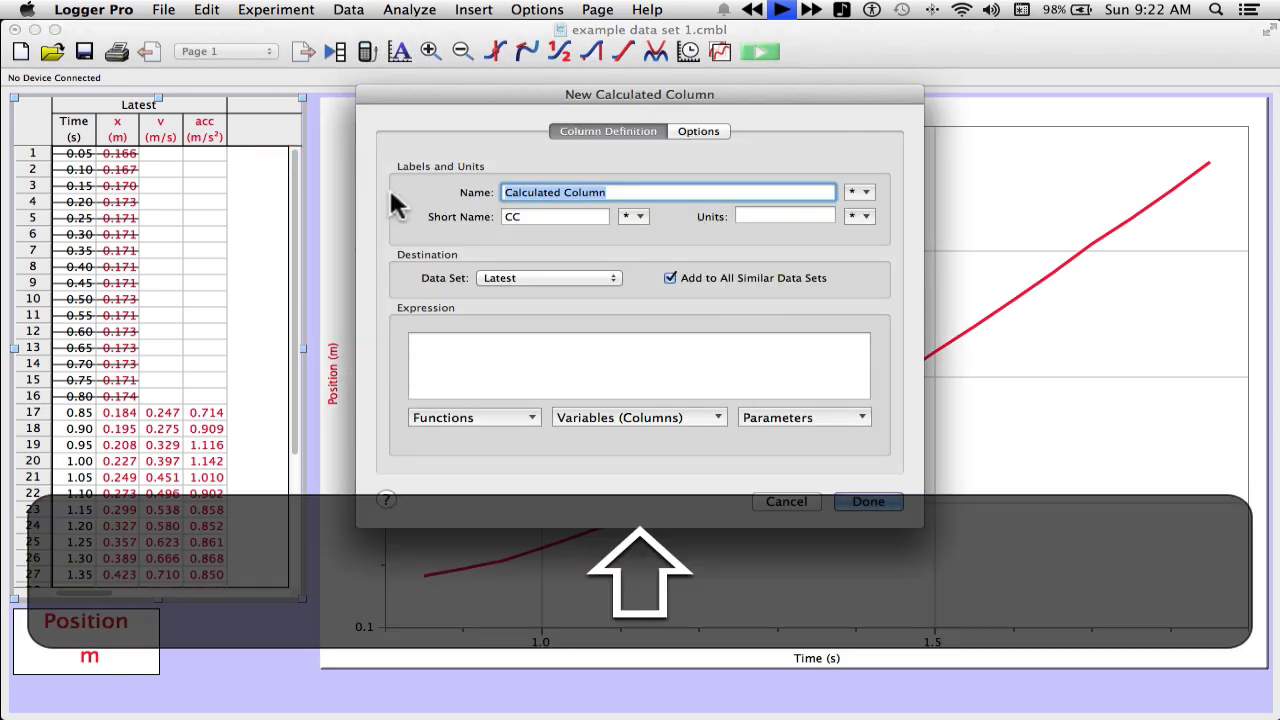
text(Time)
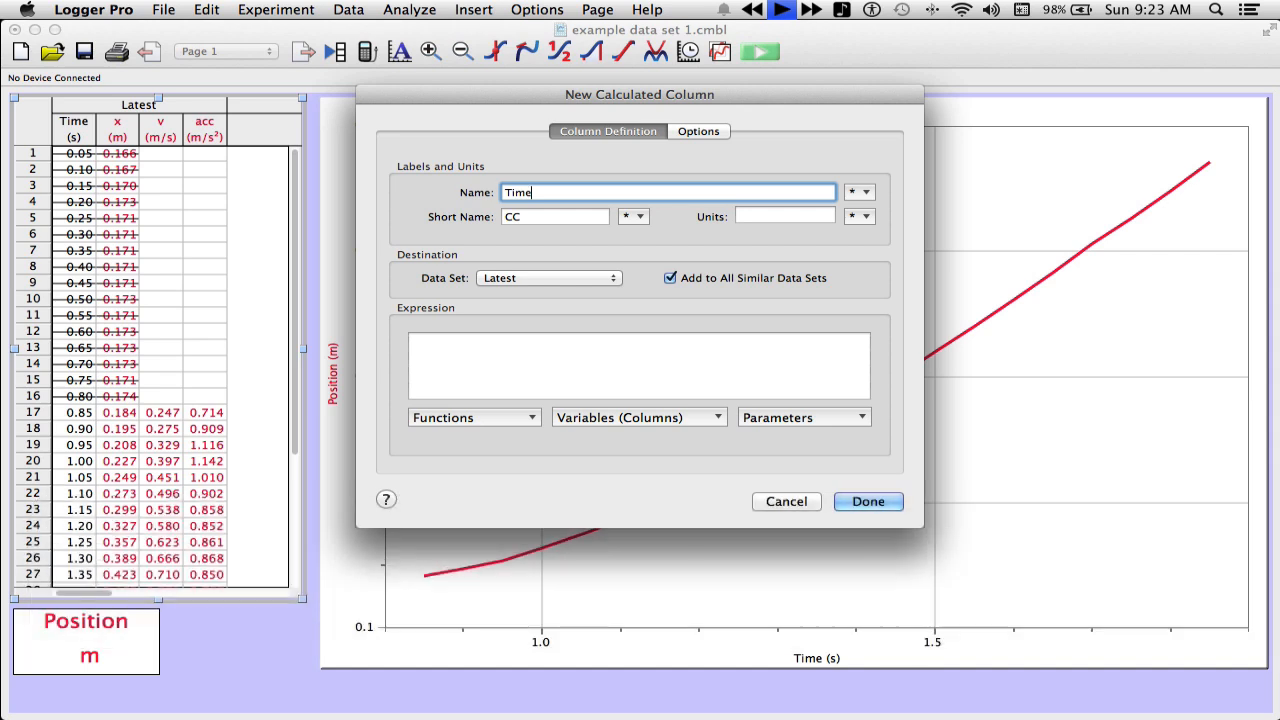
mouse_move(668, 192)
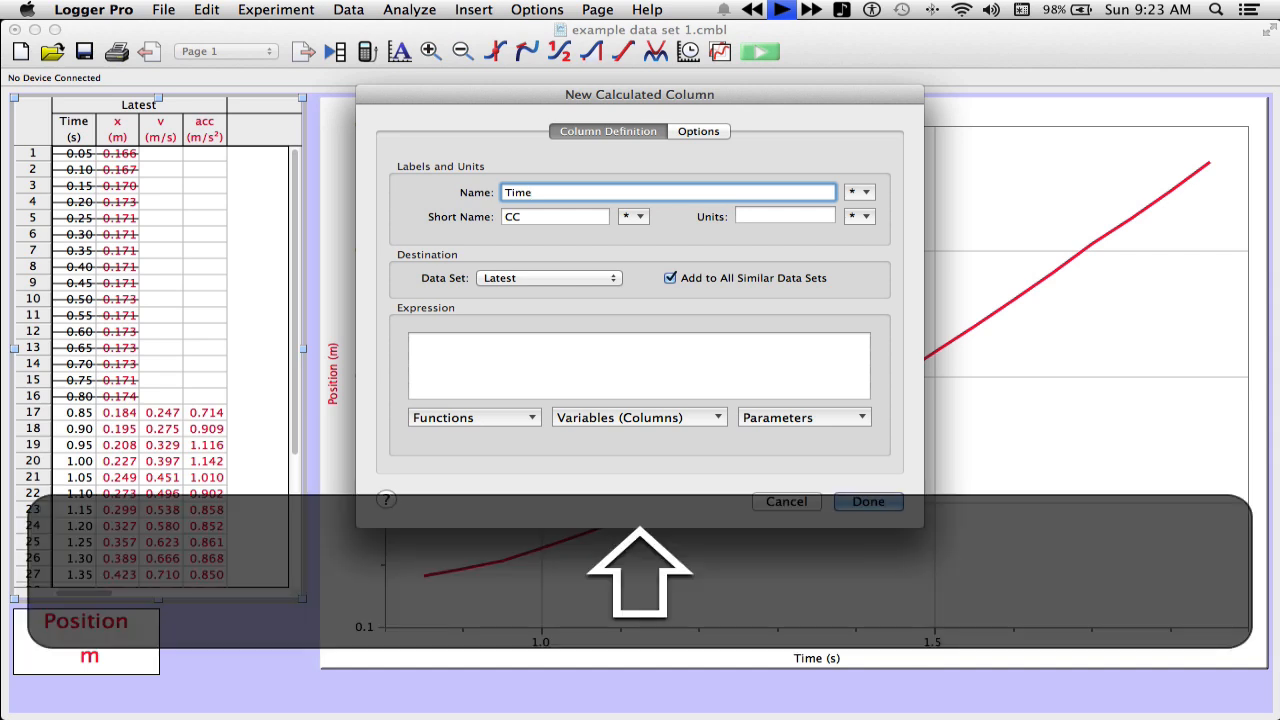
text(^2)
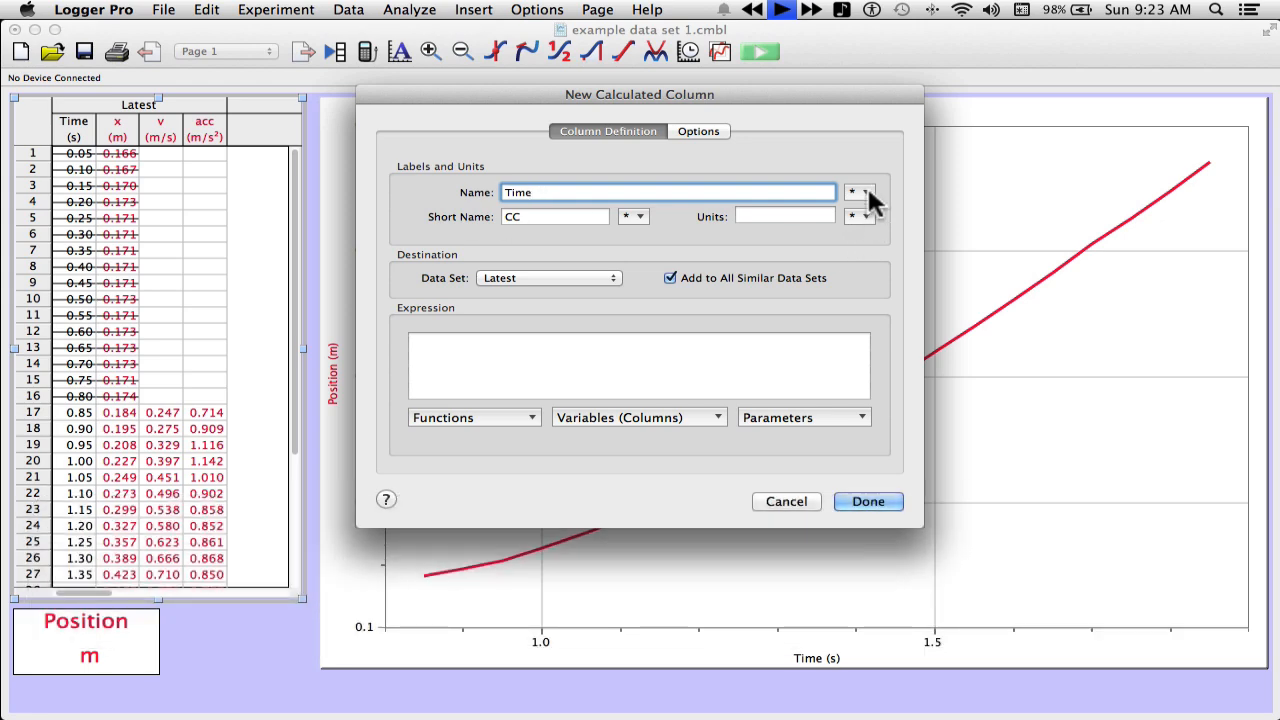
click(852, 192)
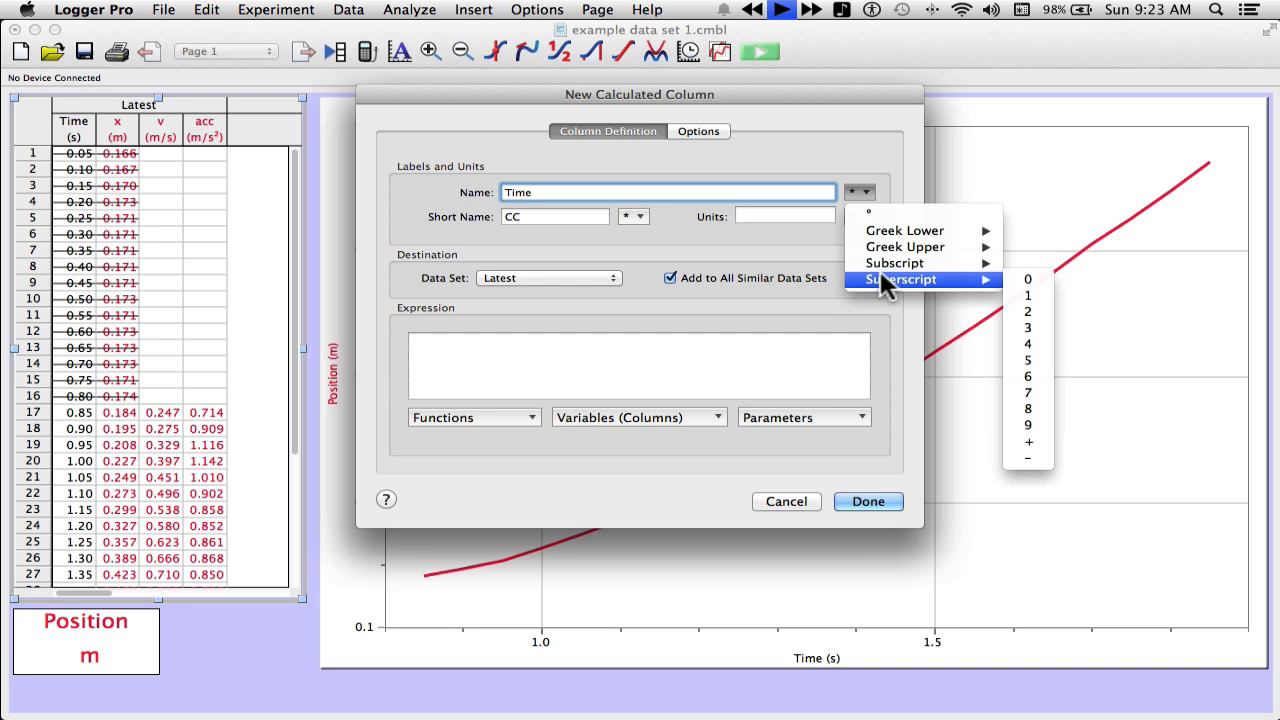
click(1028, 312)
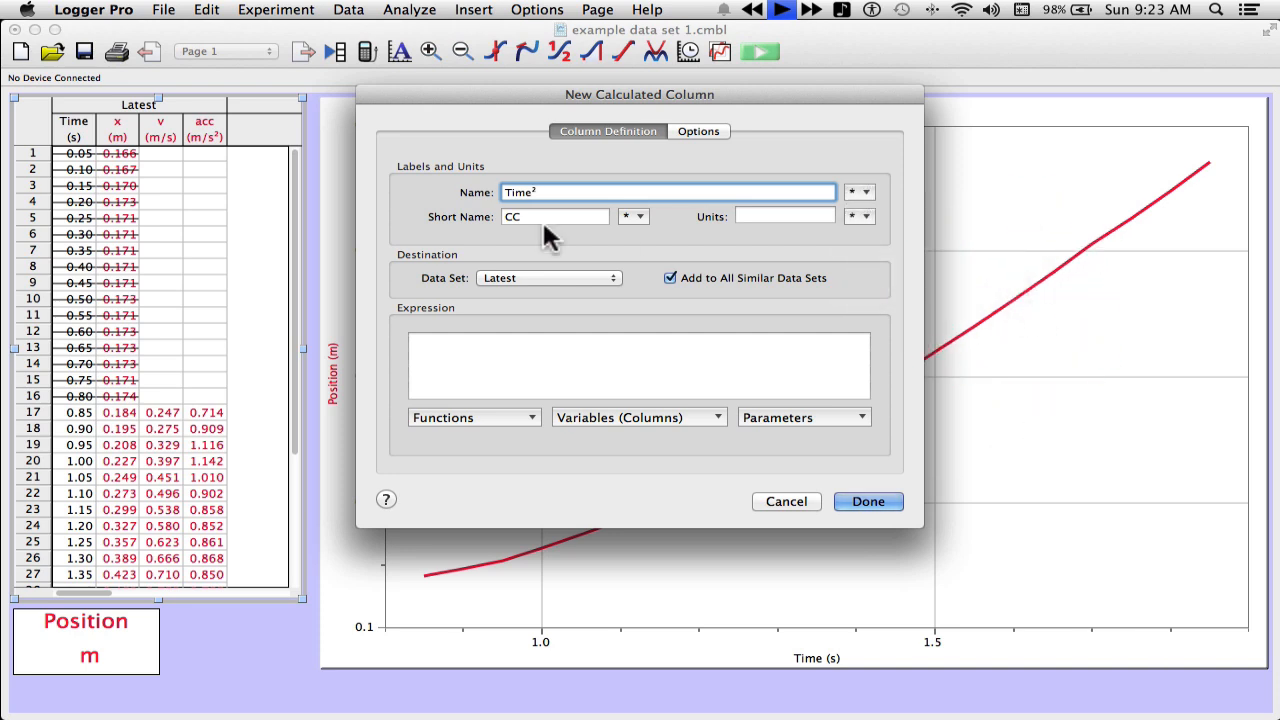
text(t)
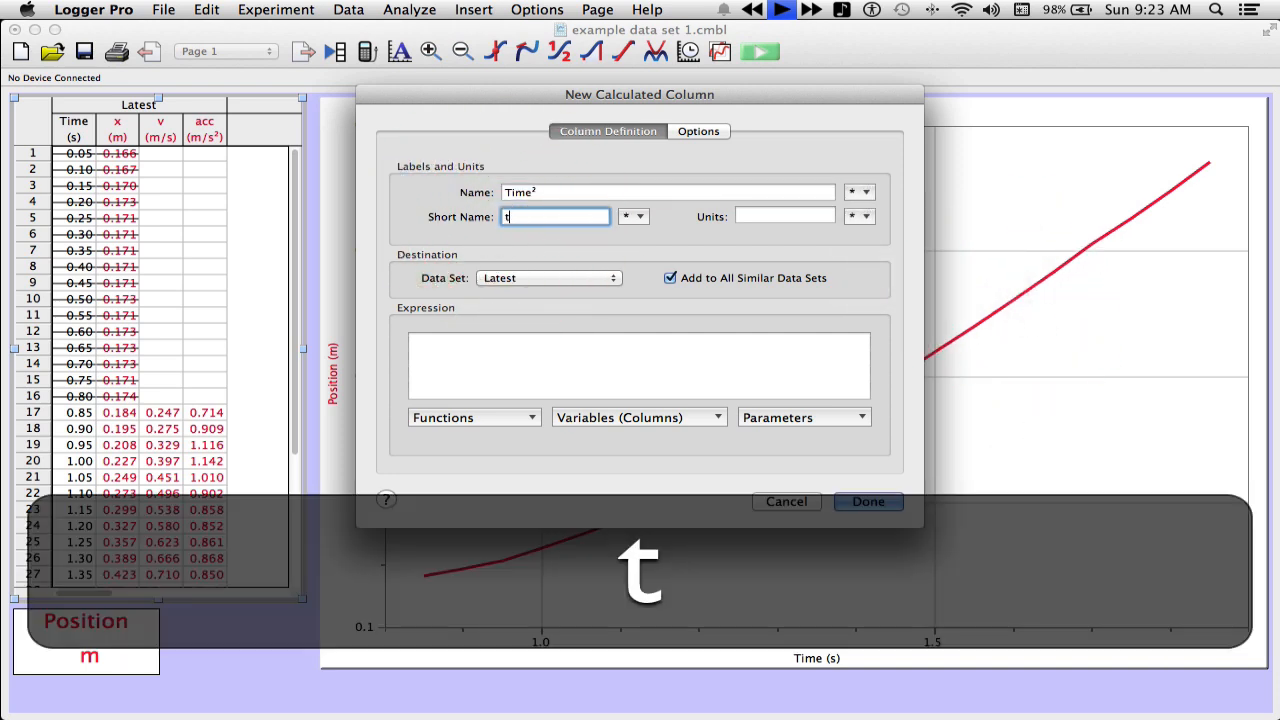
click(640, 216)
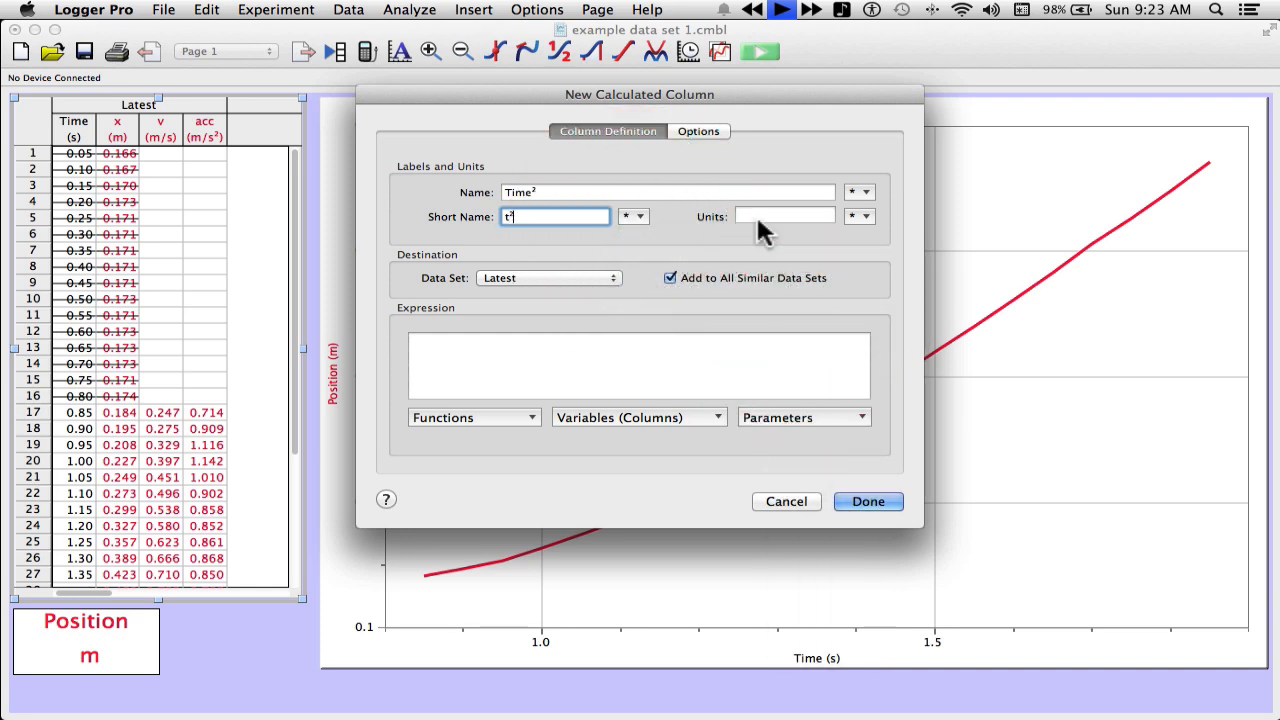
click(858, 216)
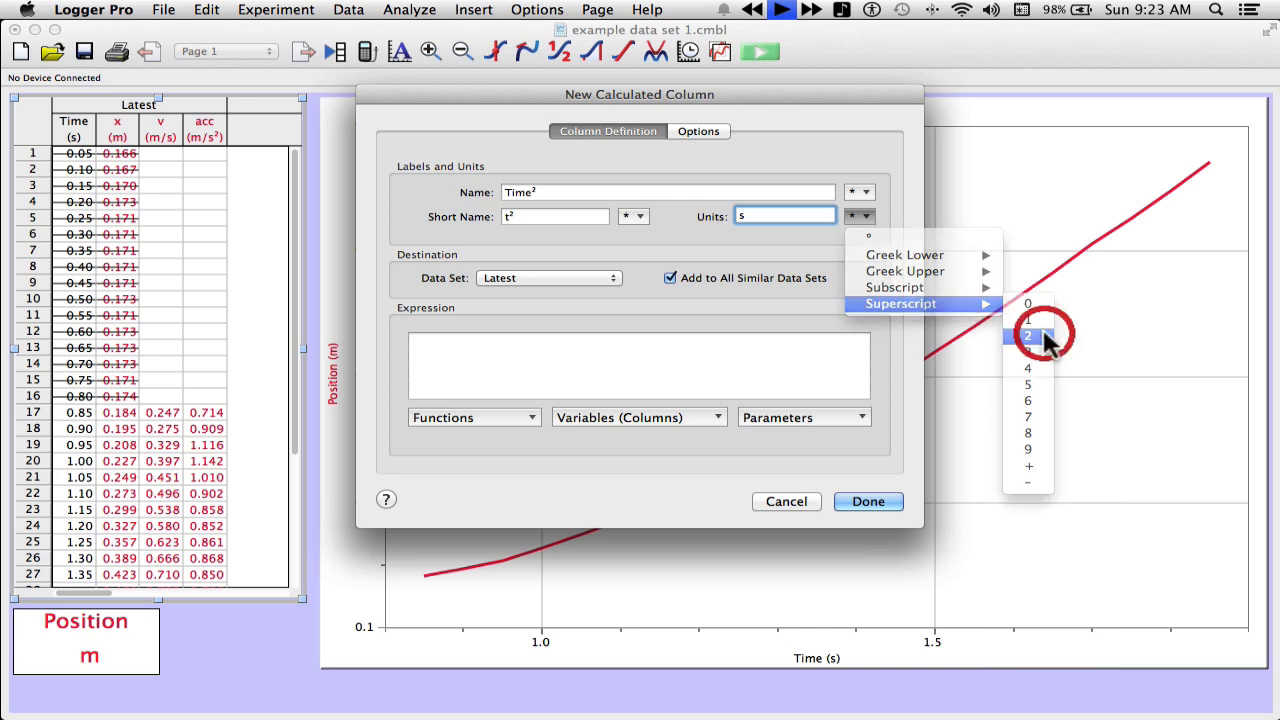
click(1028, 336)
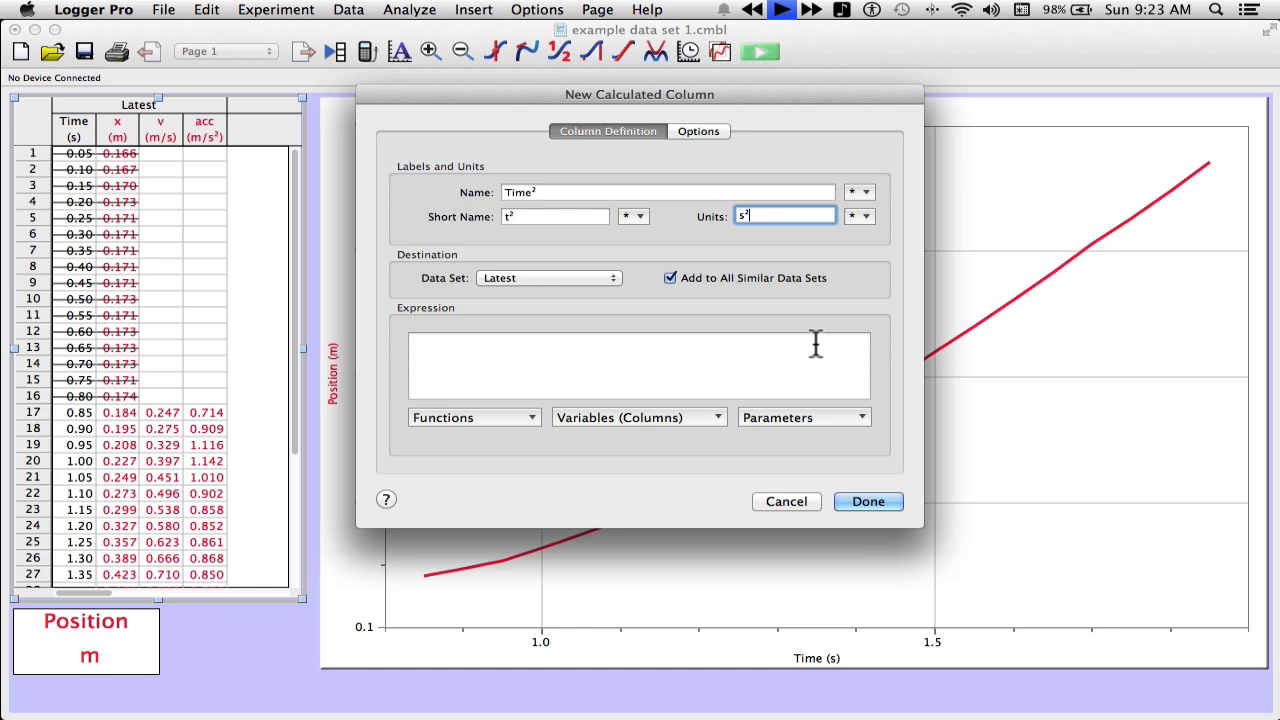
mouse_move(758, 360)
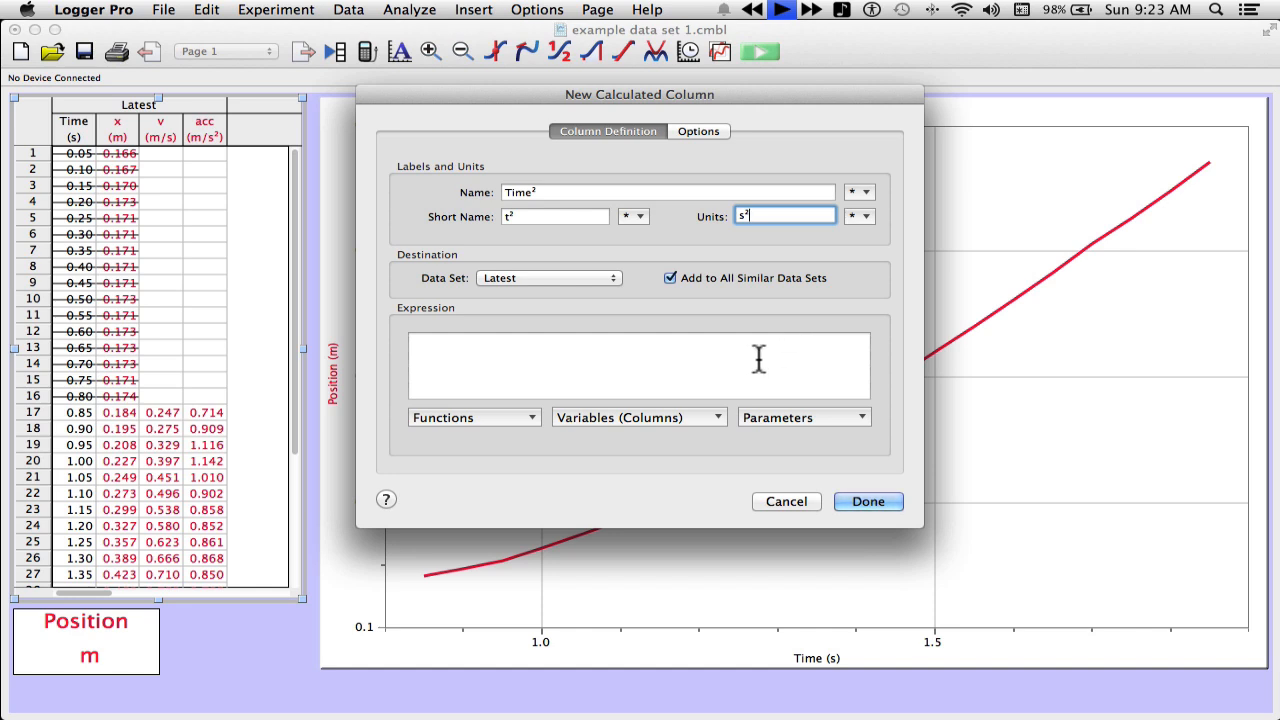
Step: Set the column's expression to "Time"^2 and confirm the calculated column
click(640, 364)
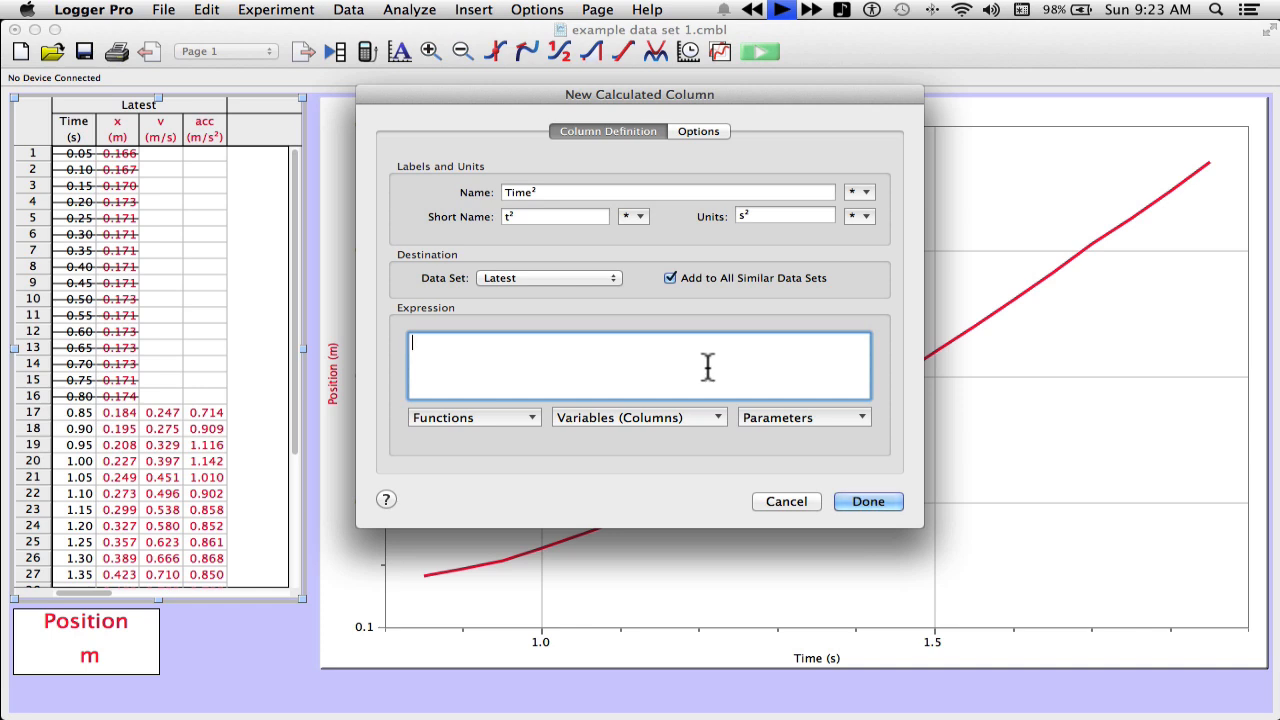
click(638, 418)
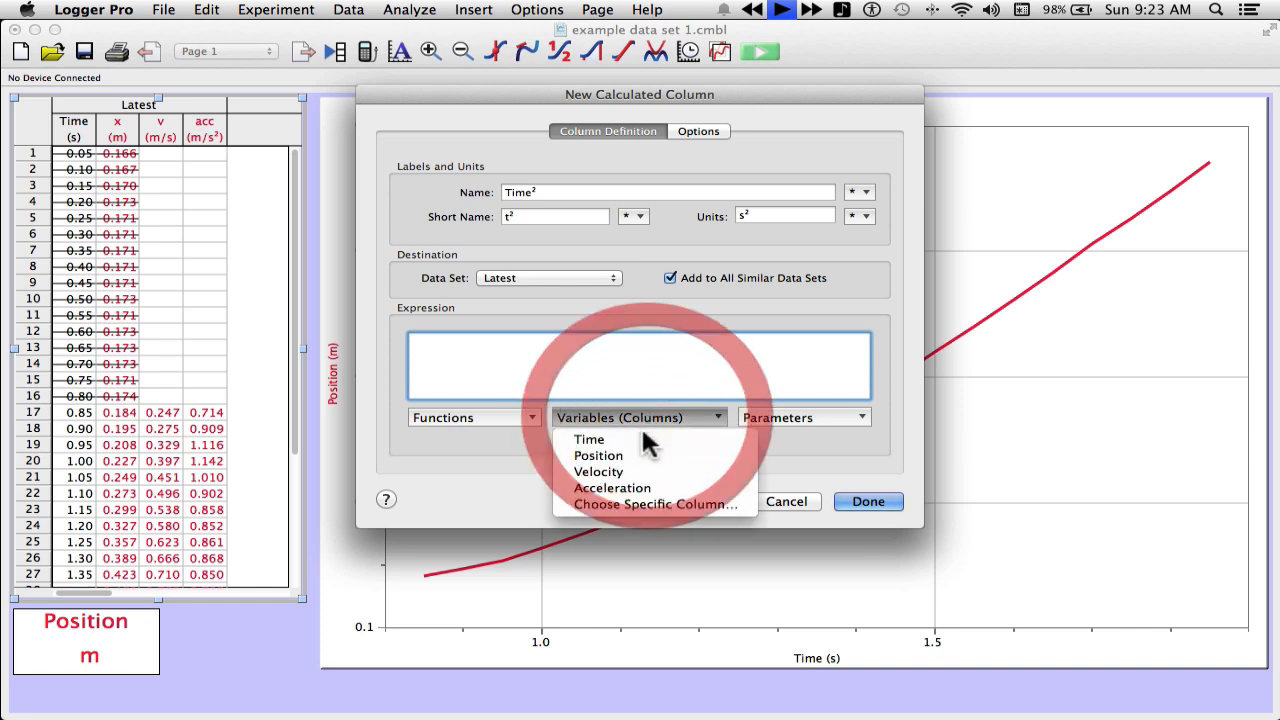
click(588, 440)
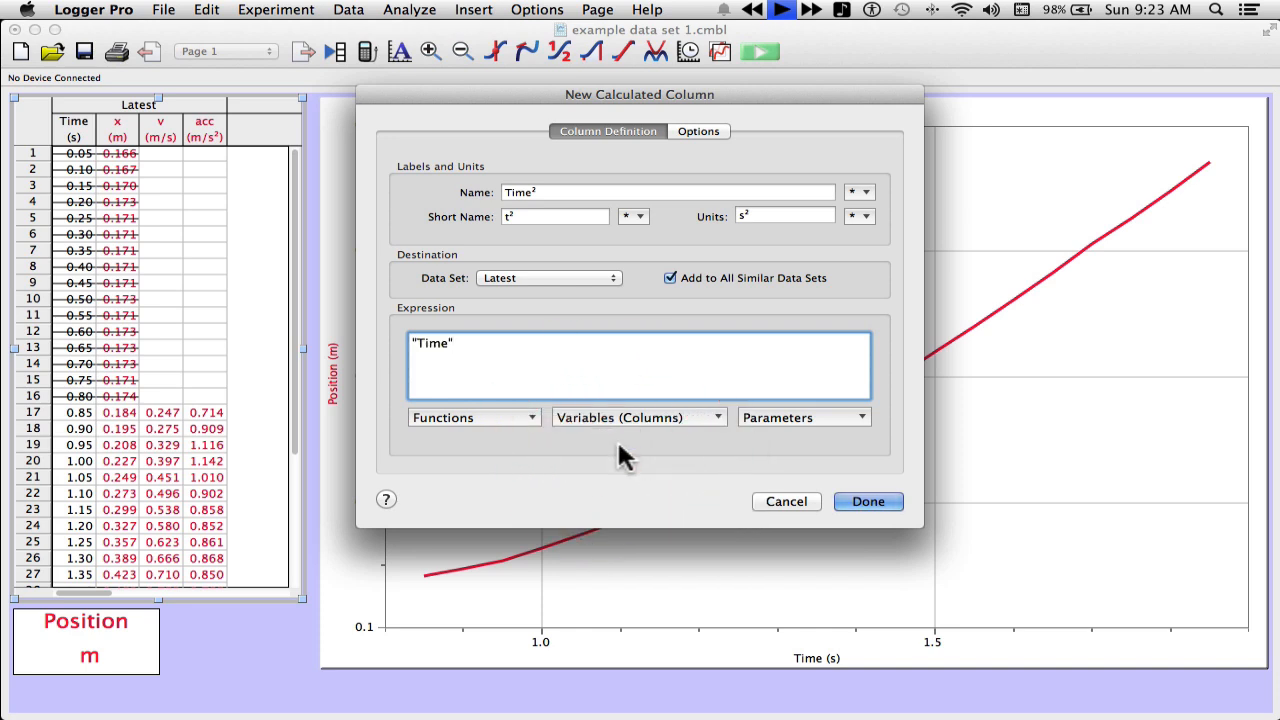
text(^)
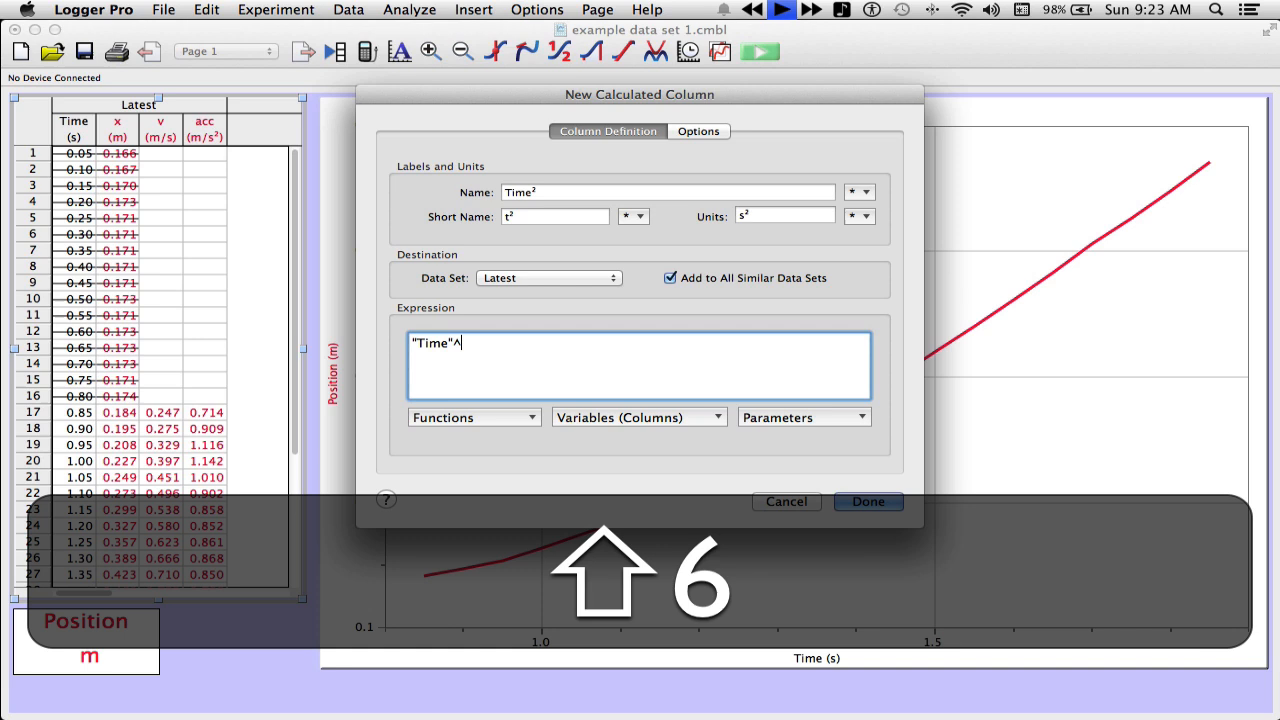
text(2)
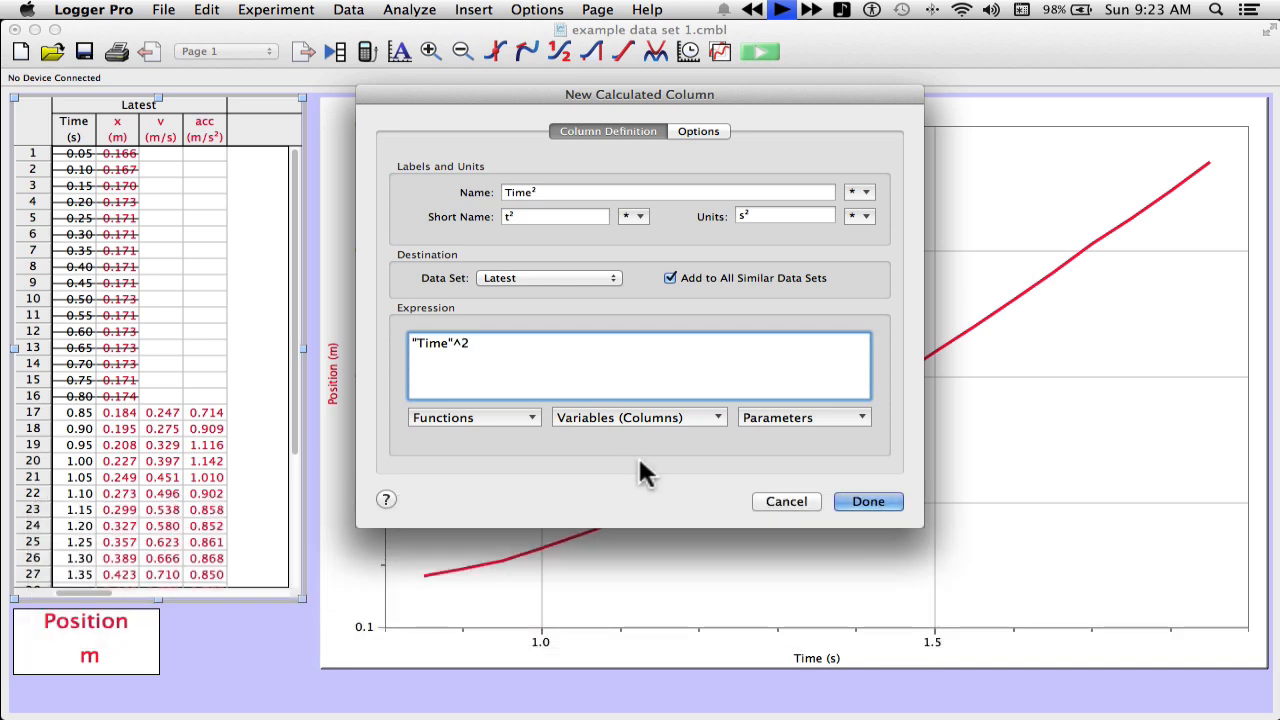
click(868, 500)
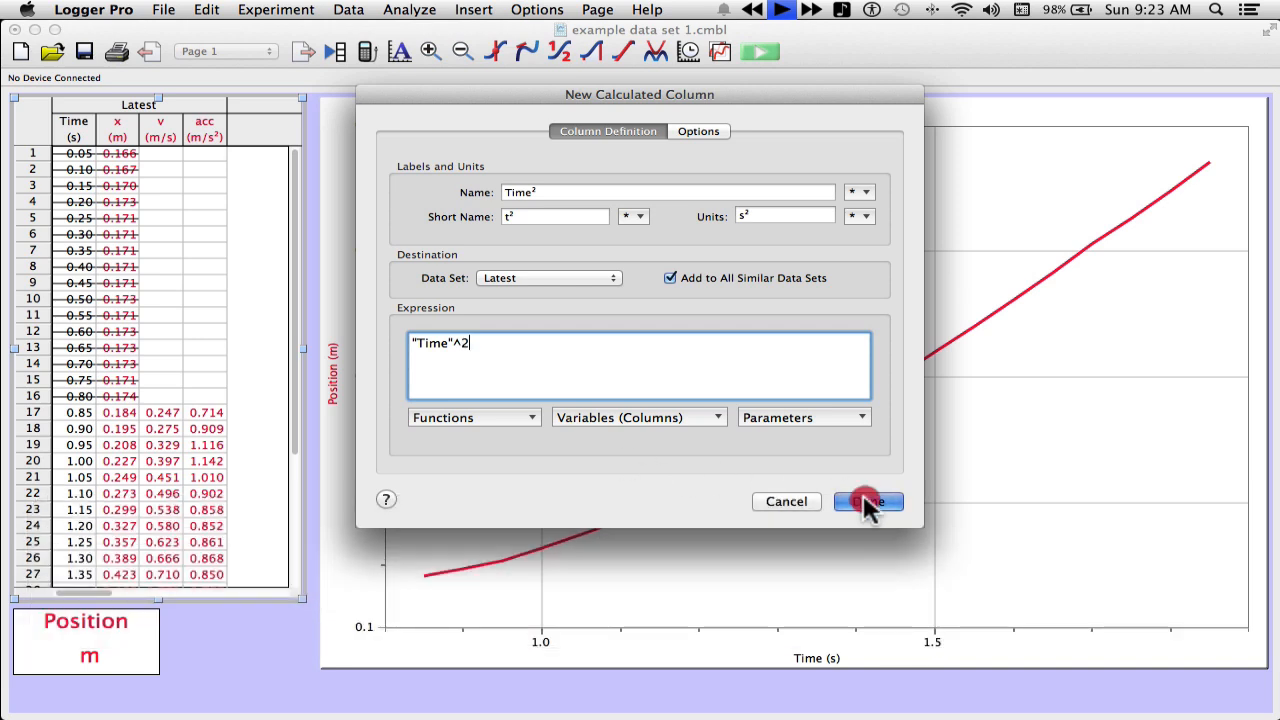
Step: Put Time² on the graph's horizontal axis so position plots as a straight line
click(868, 500)
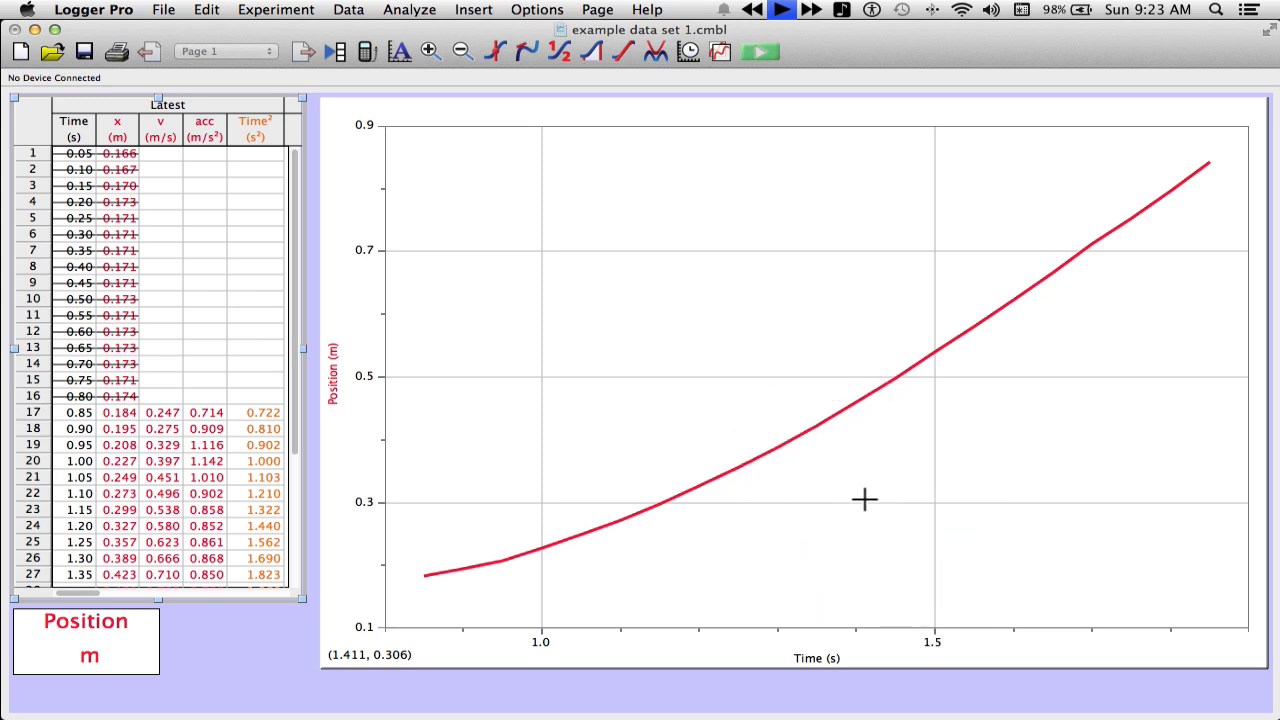
mouse_move(236, 248)
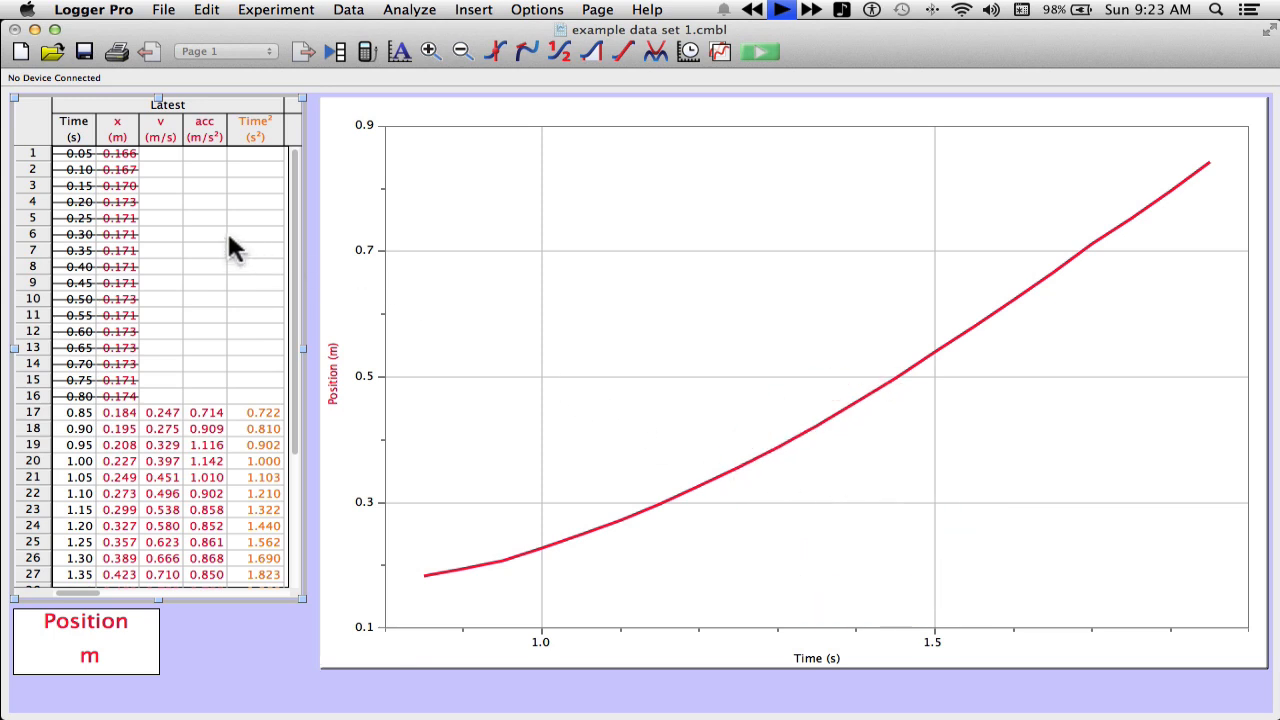
mouse_move(260, 464)
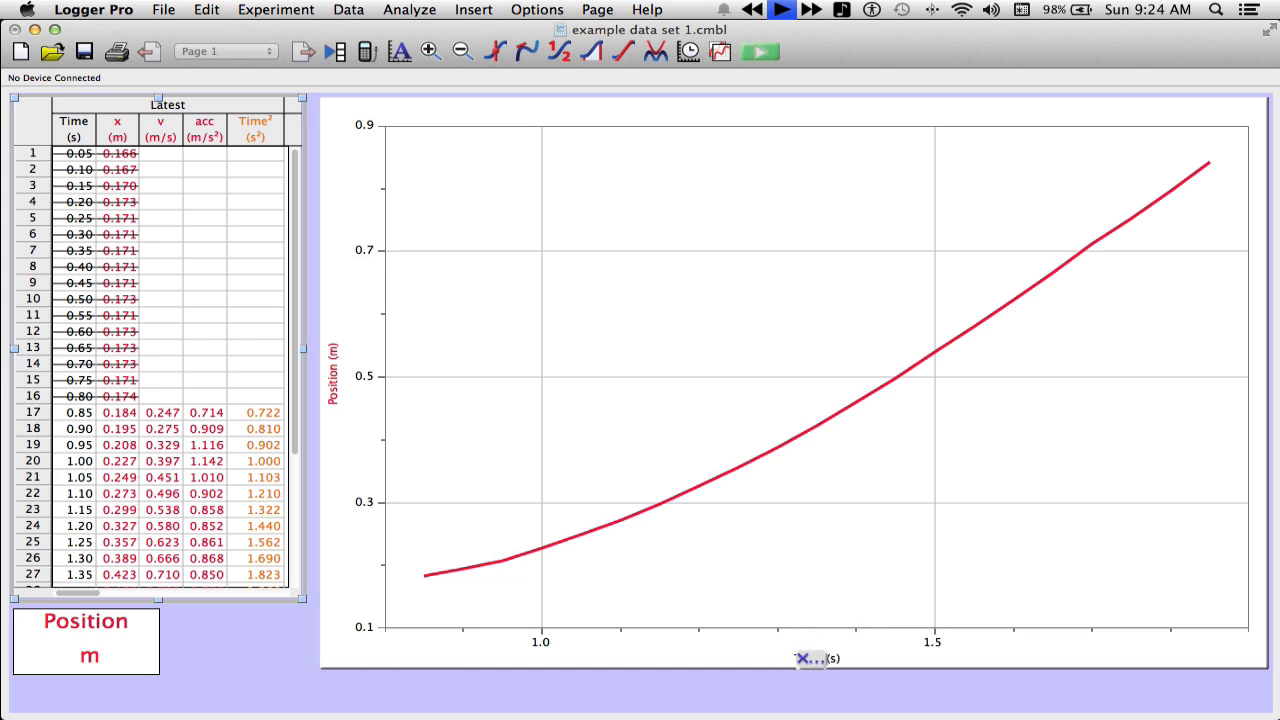
click(810, 658)
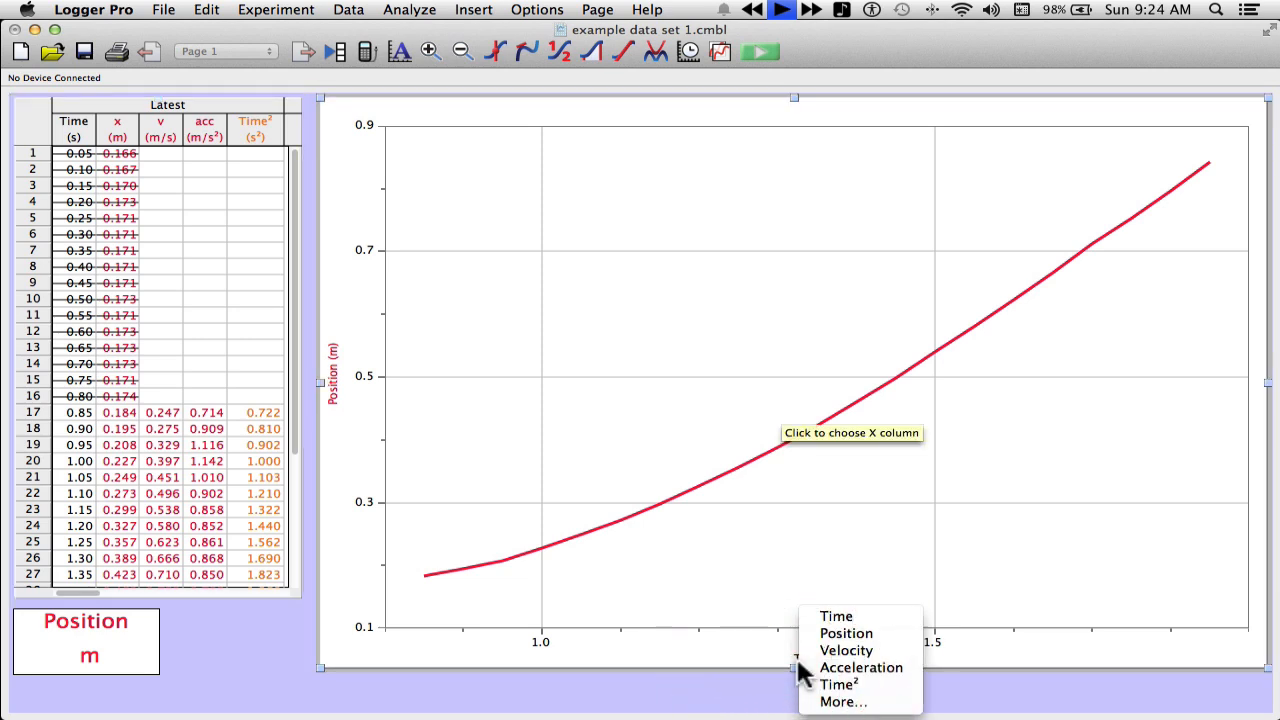
mouse_move(836, 616)
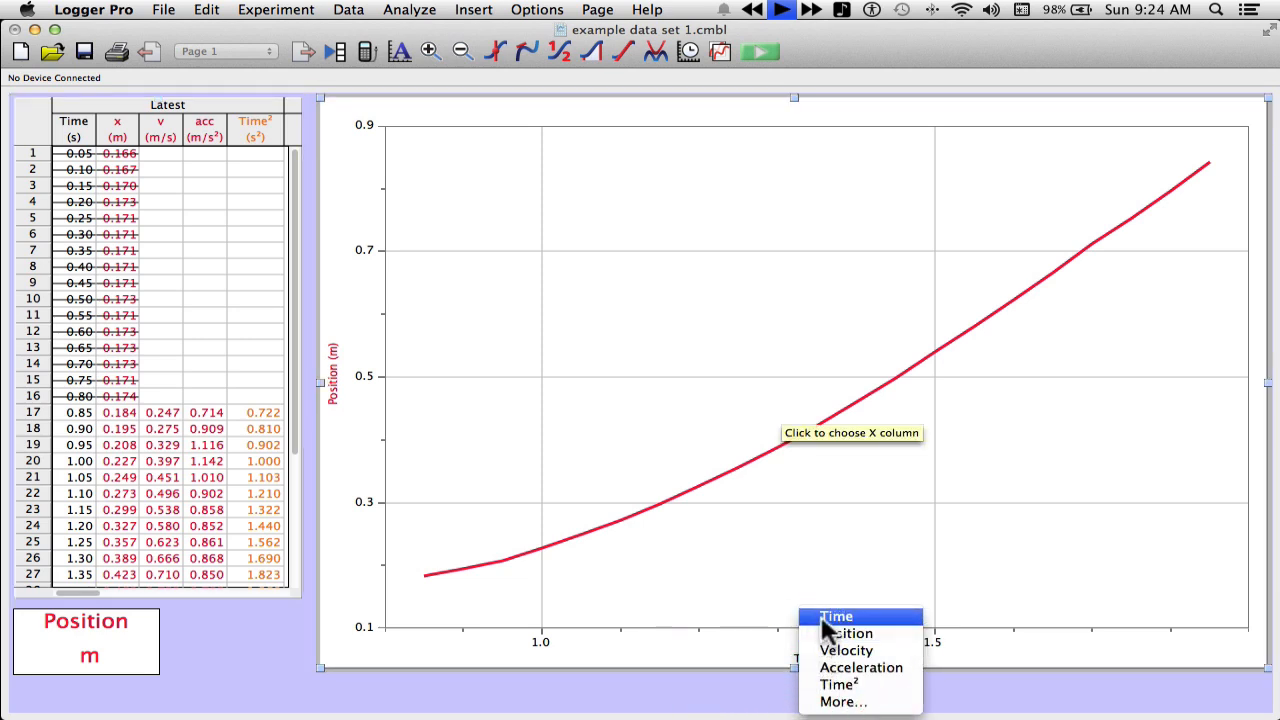
click(836, 616)
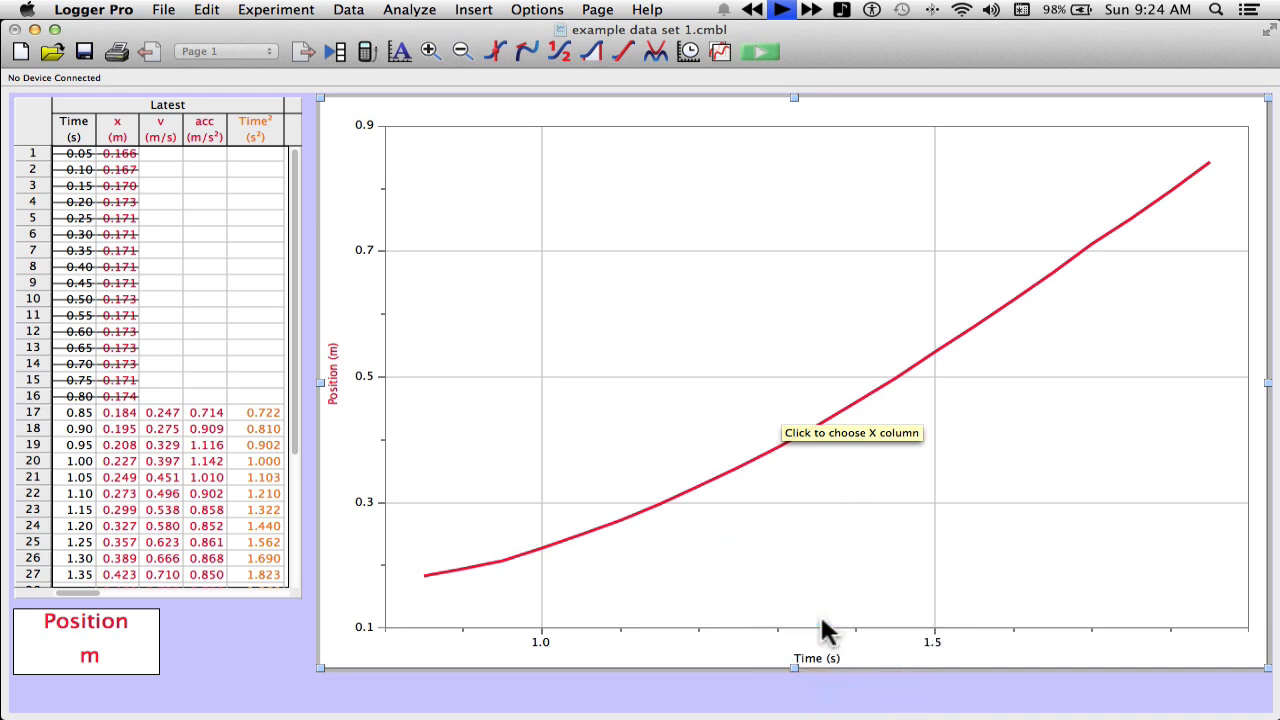
click(816, 658)
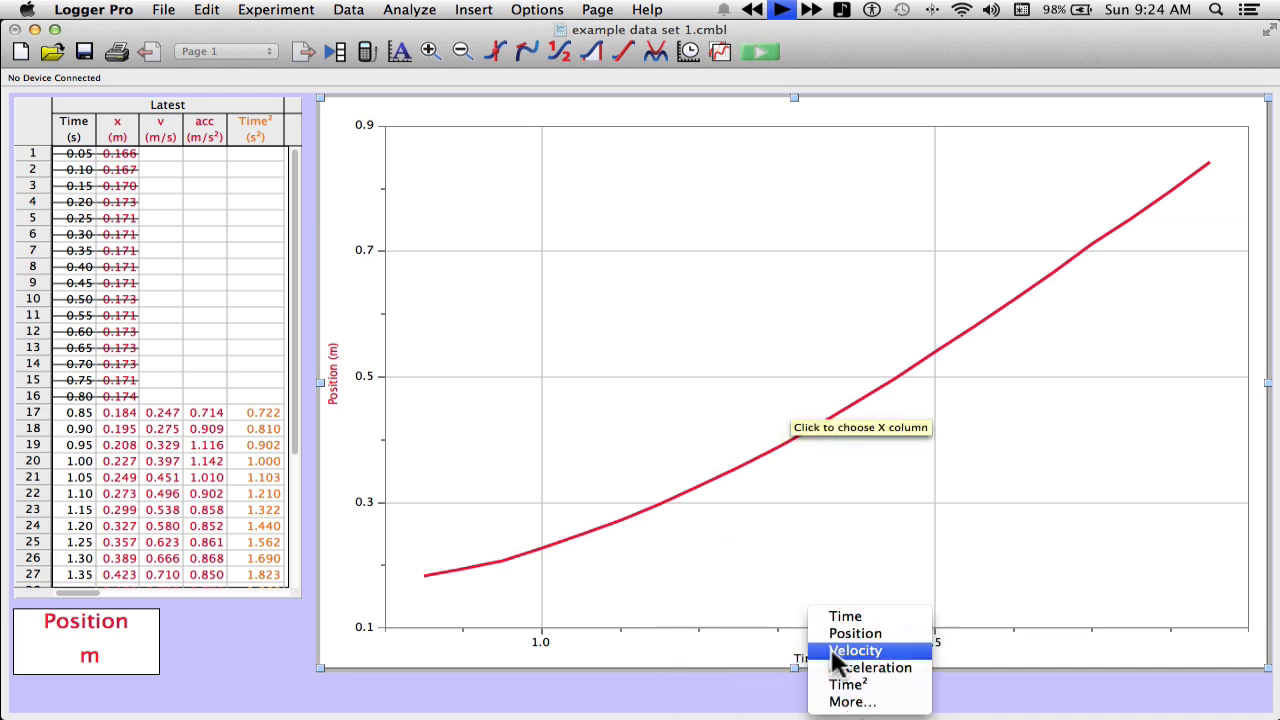
click(848, 684)
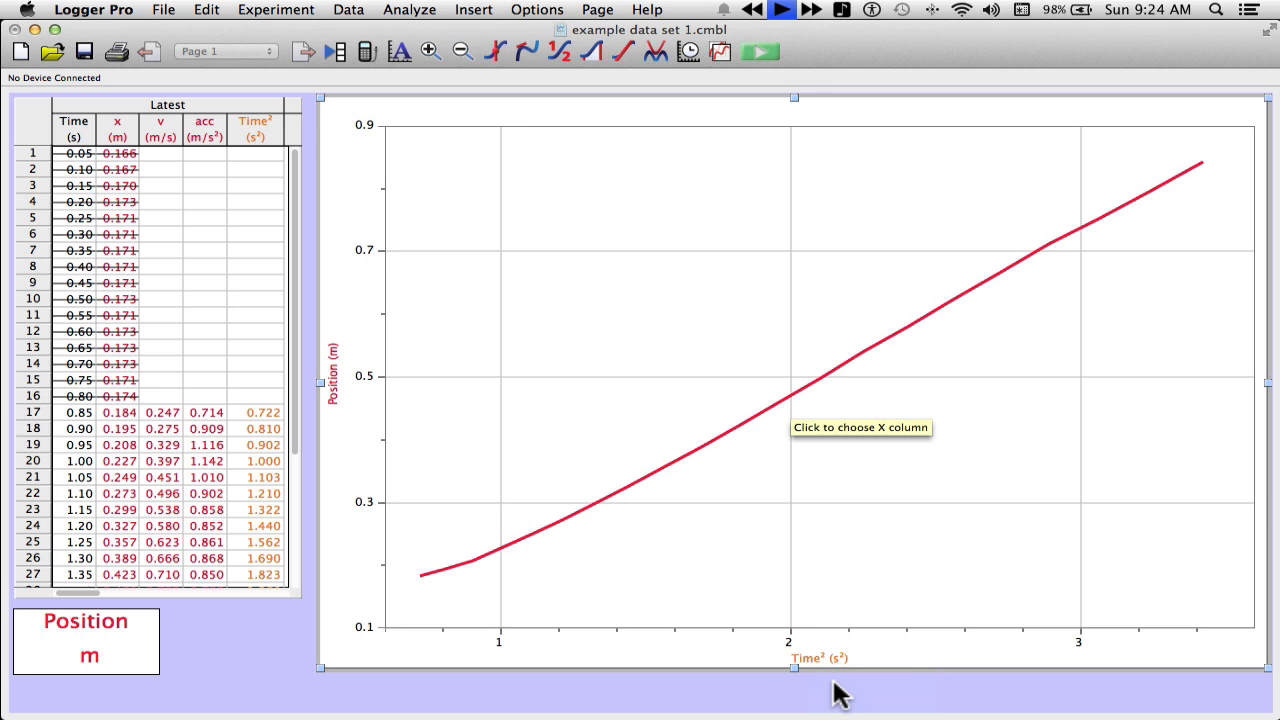
mouse_move(840, 690)
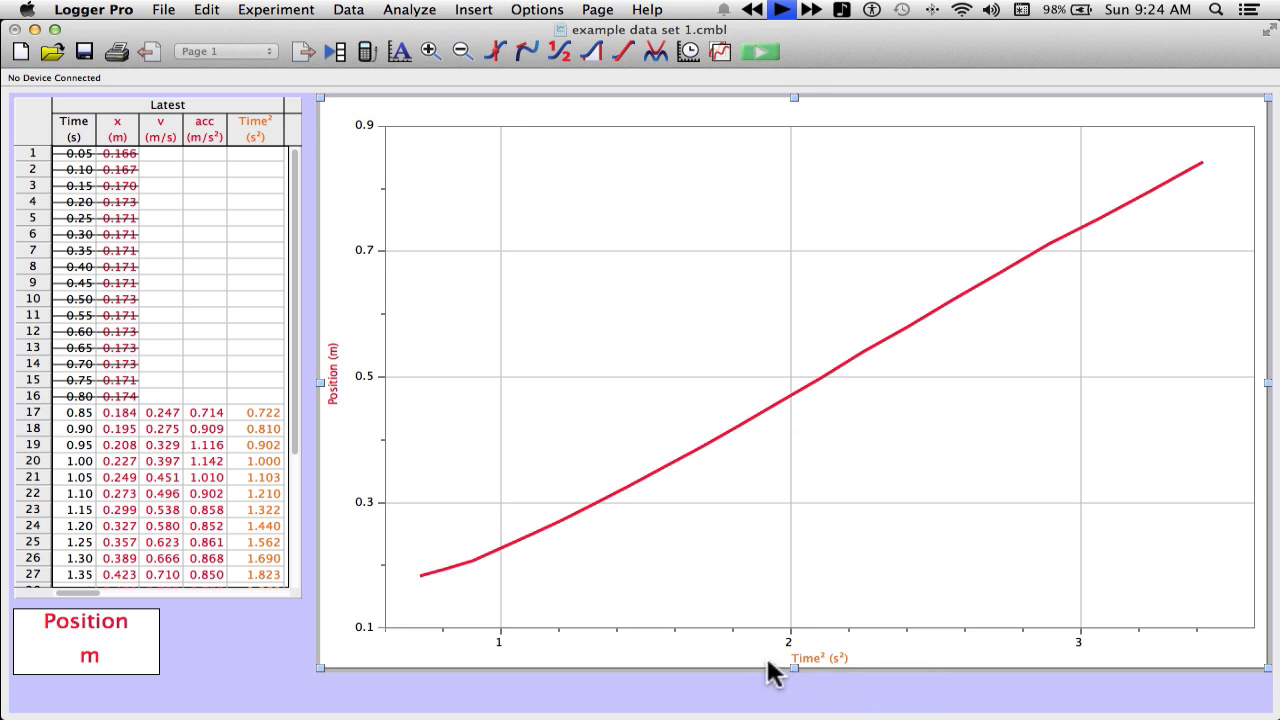
mouse_move(672, 604)
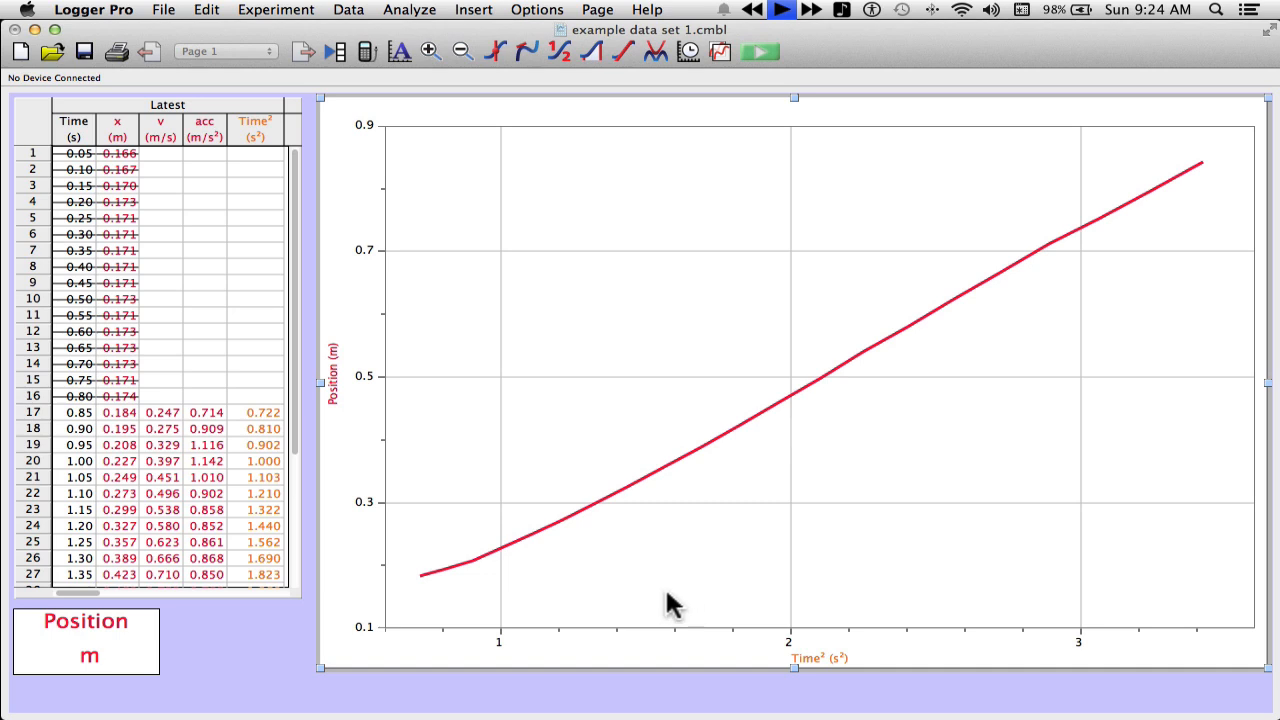
mouse_move(600, 528)
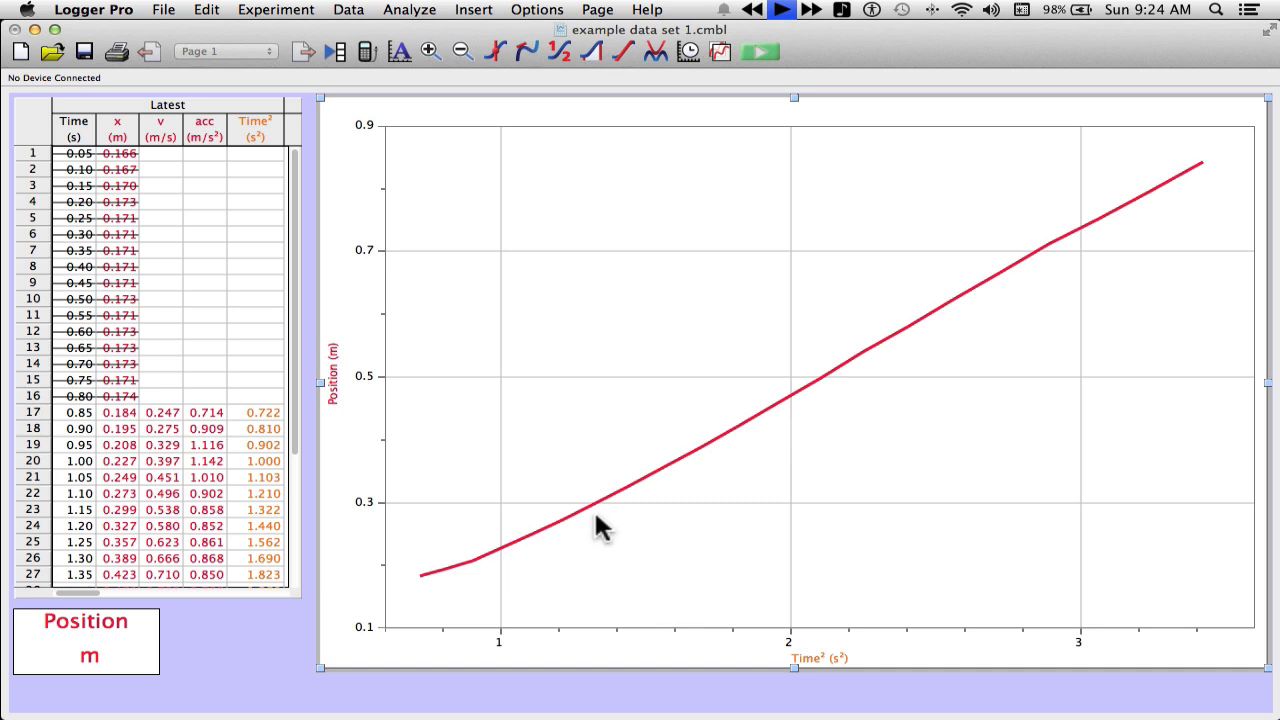
mouse_move(620, 156)
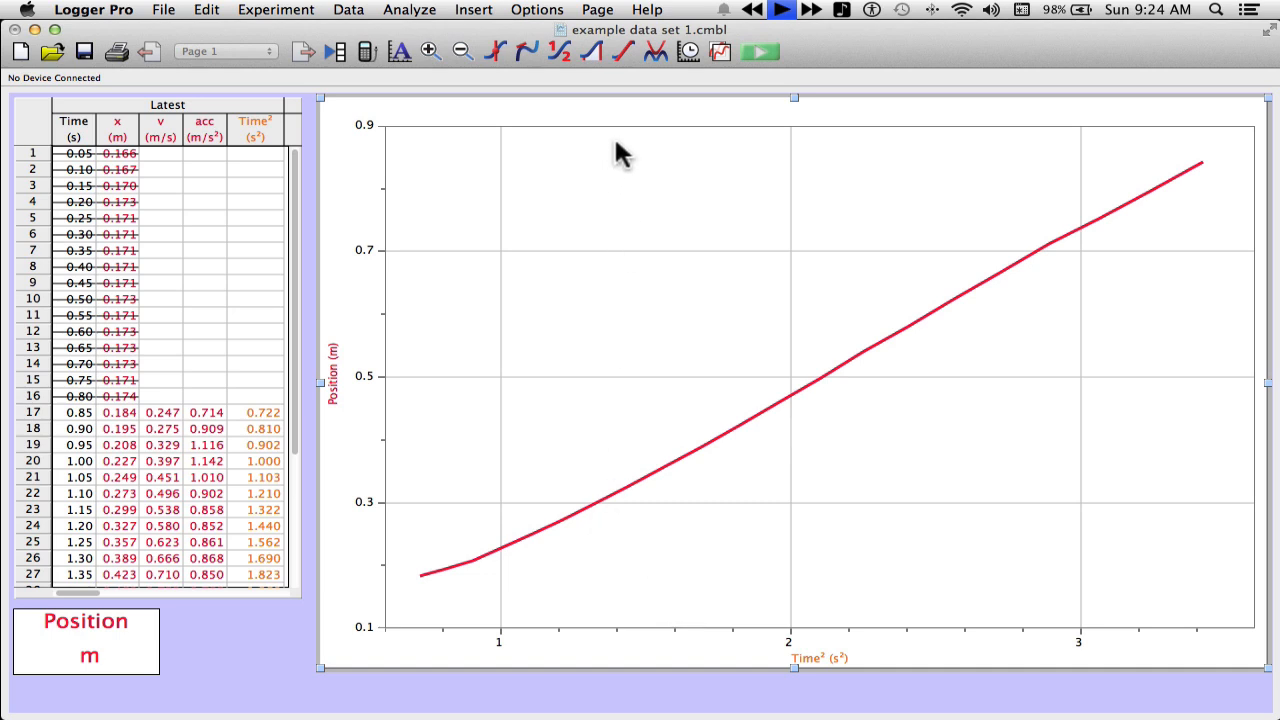
mouse_move(624, 58)
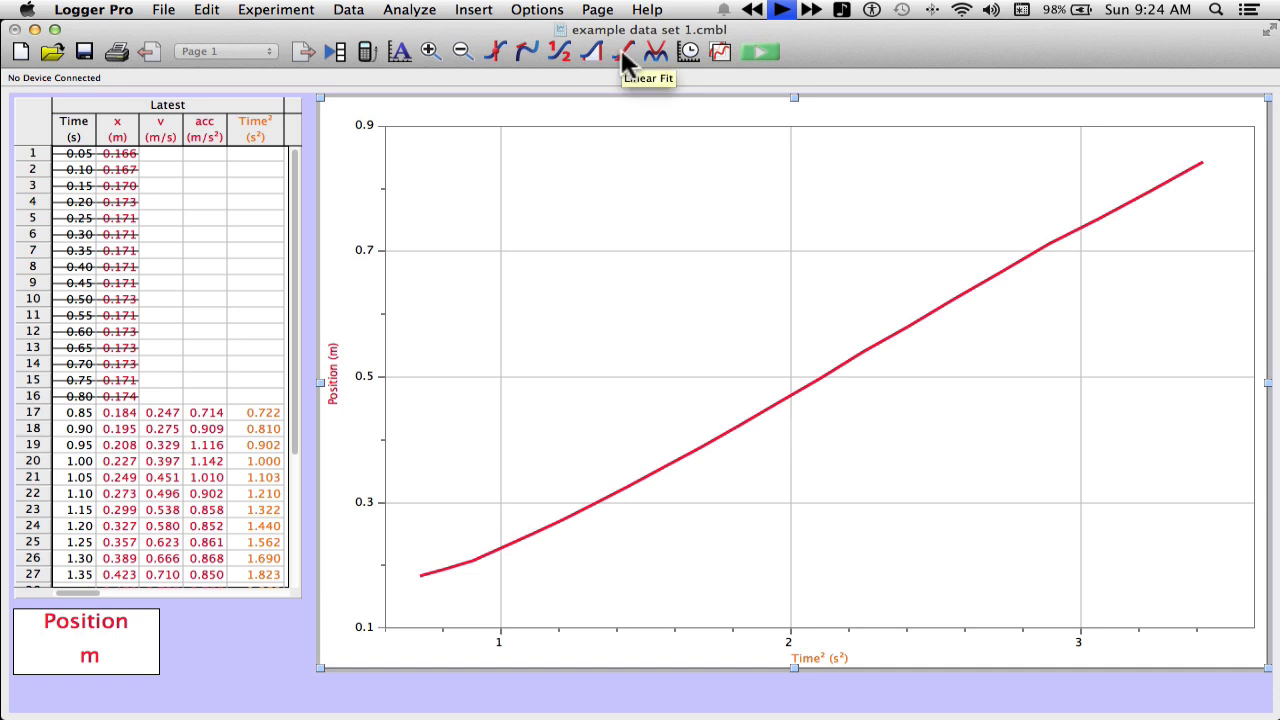
Step: Apply a linear fit to the position vs Time² data showing slope and intercept
click(626, 52)
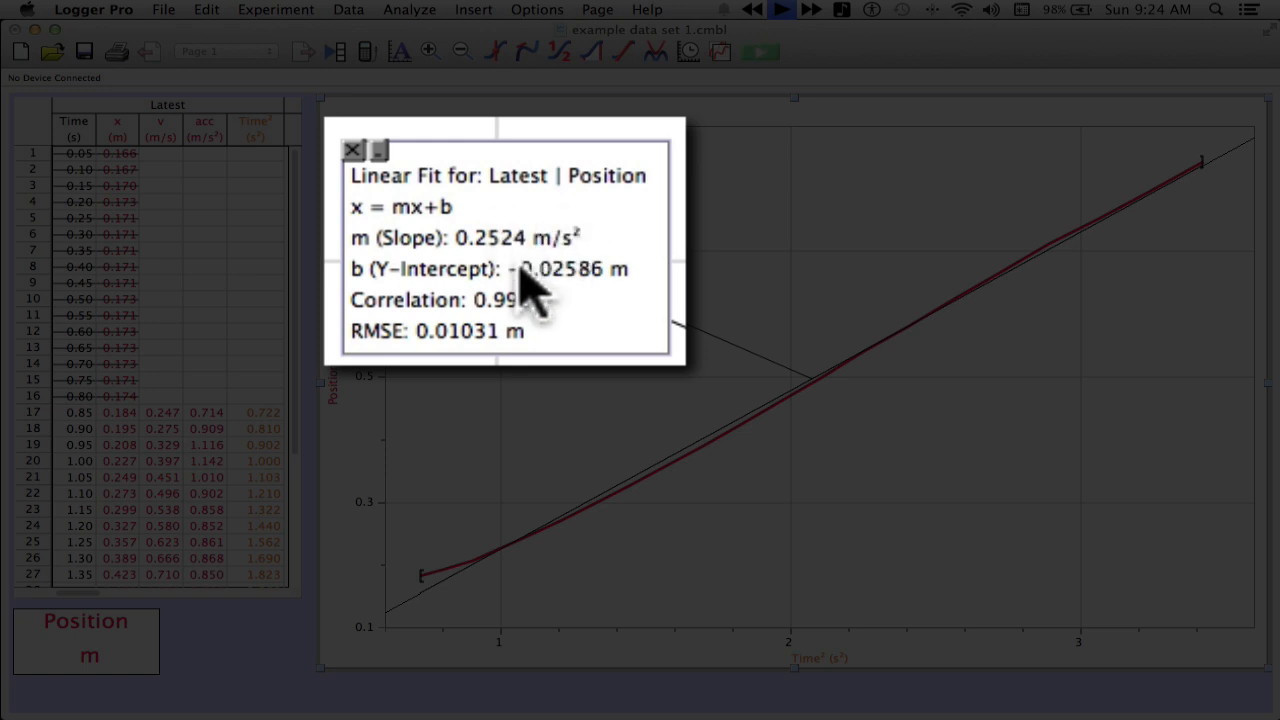
mouse_move(450, 240)
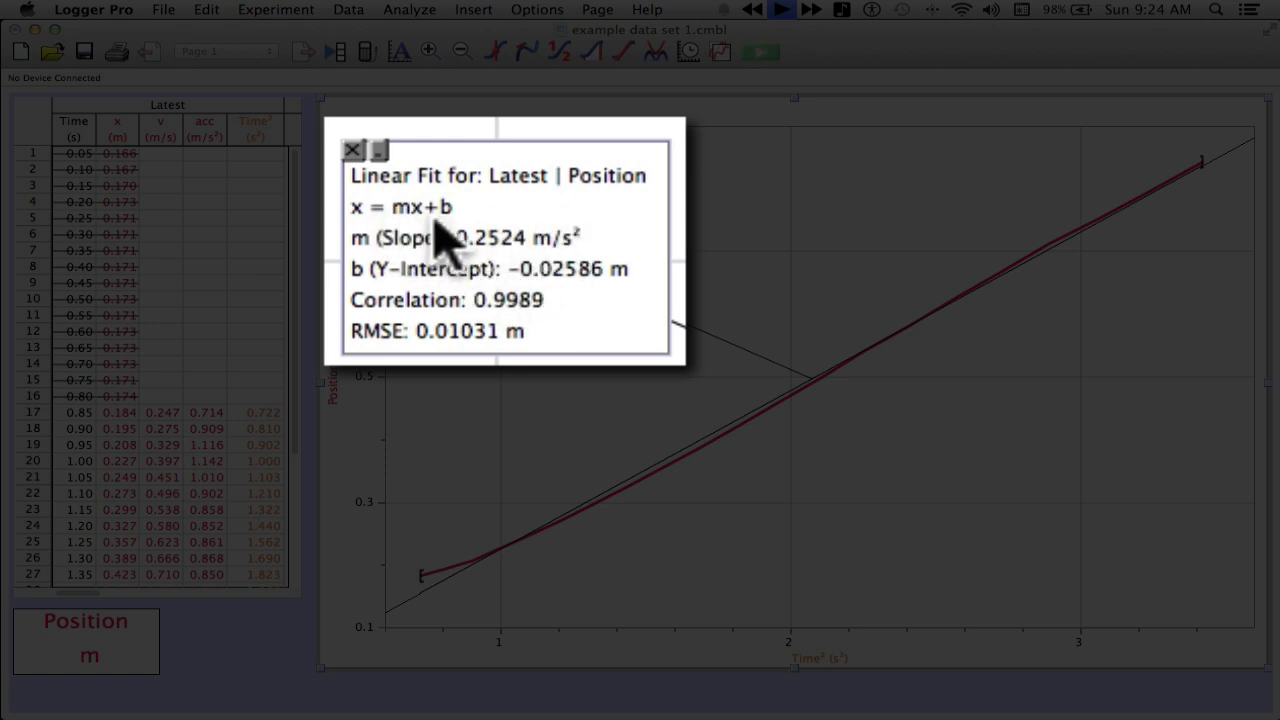
mouse_move(458, 250)
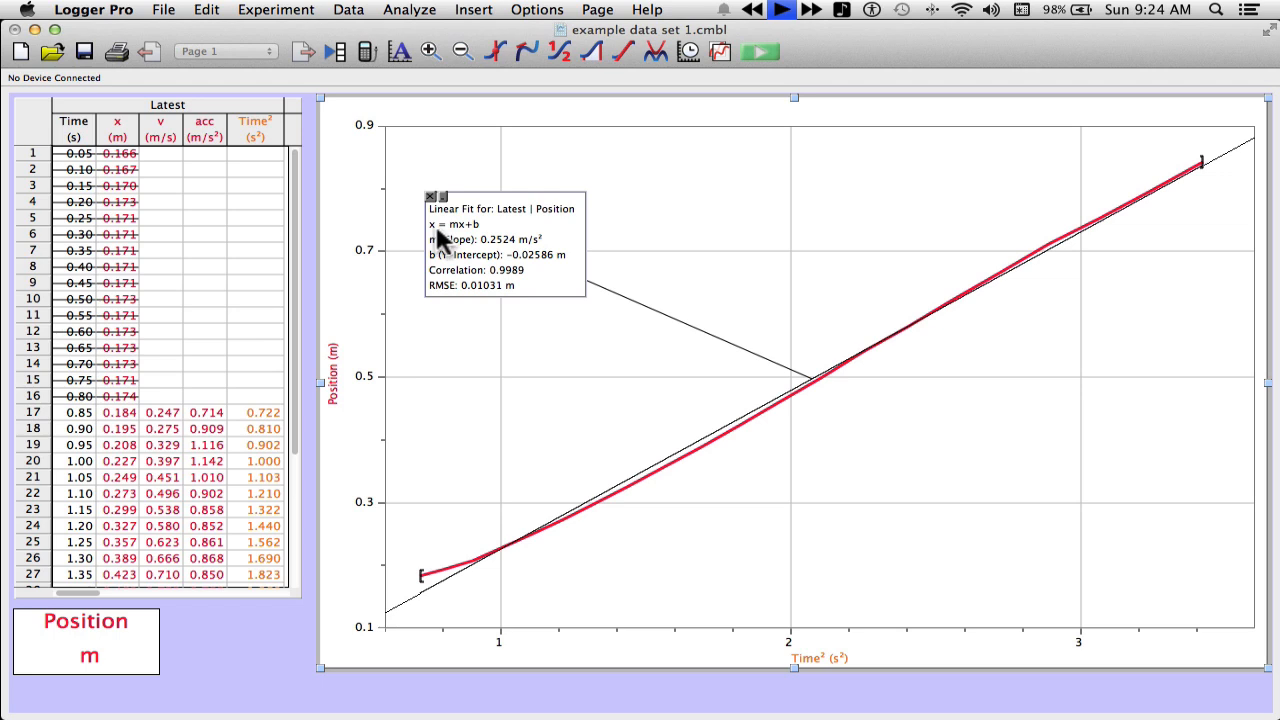
mouse_move(340, 390)
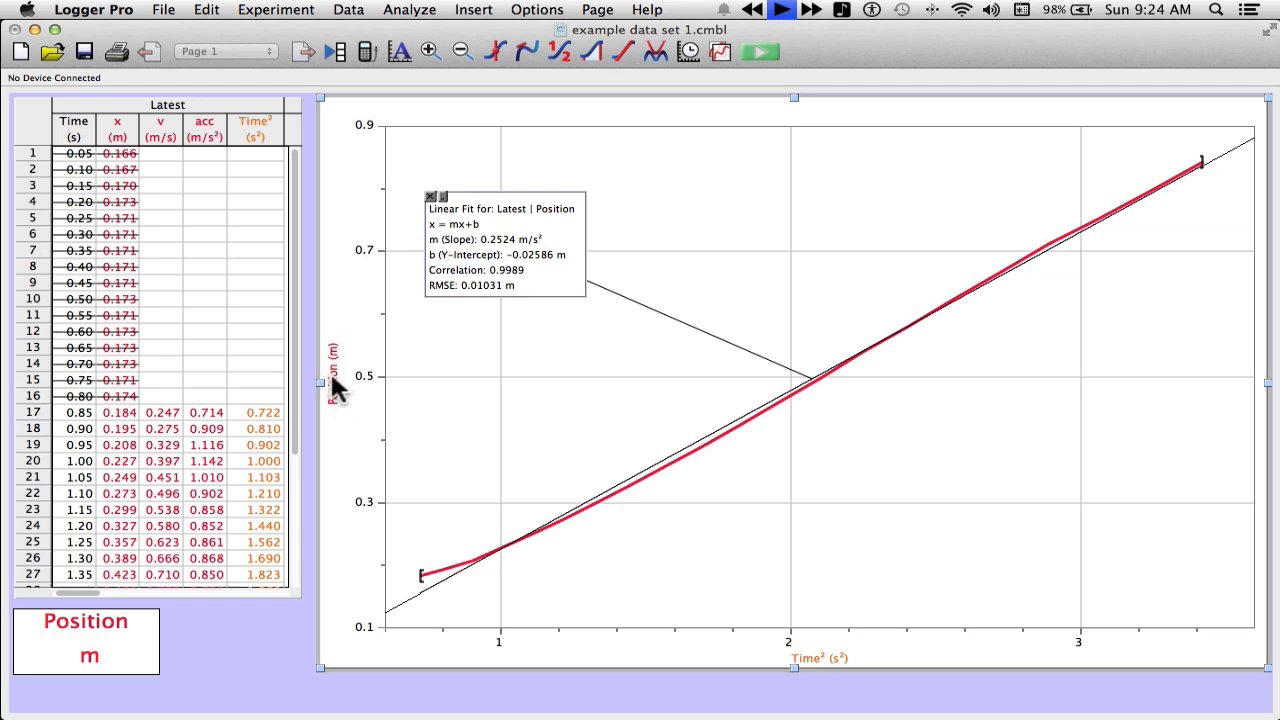
mouse_move(456, 244)
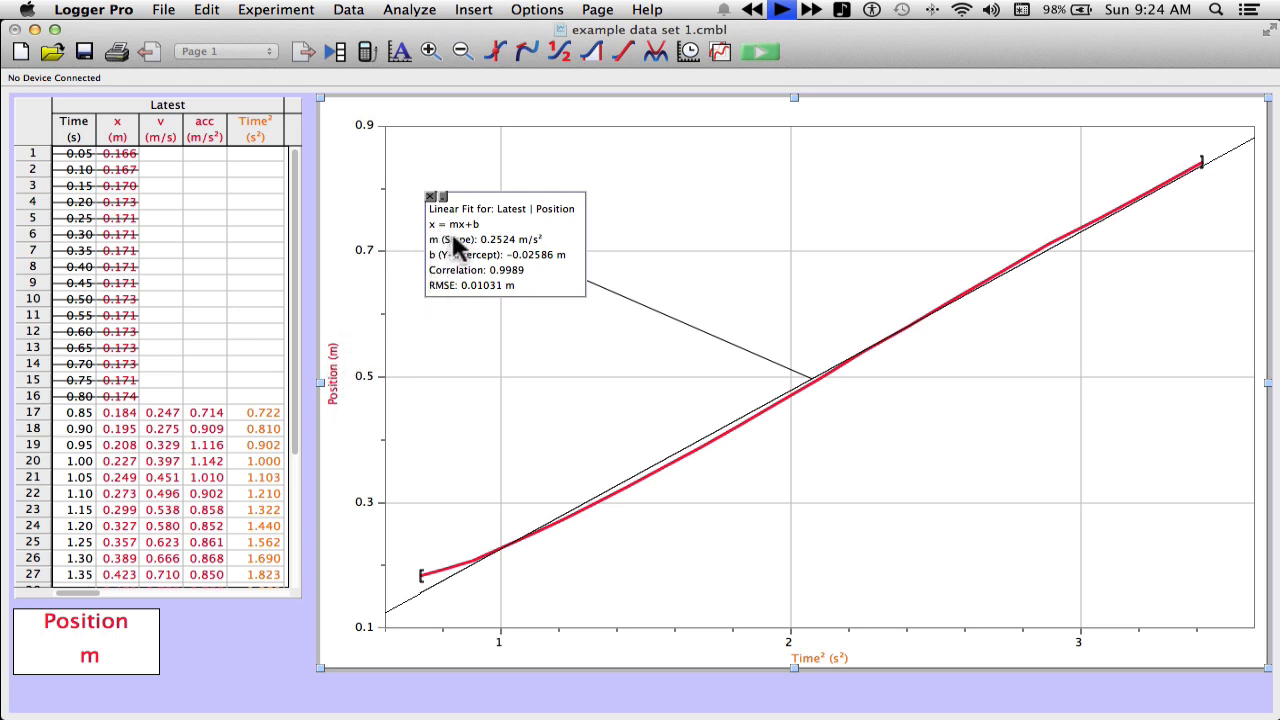
mouse_move(720, 540)
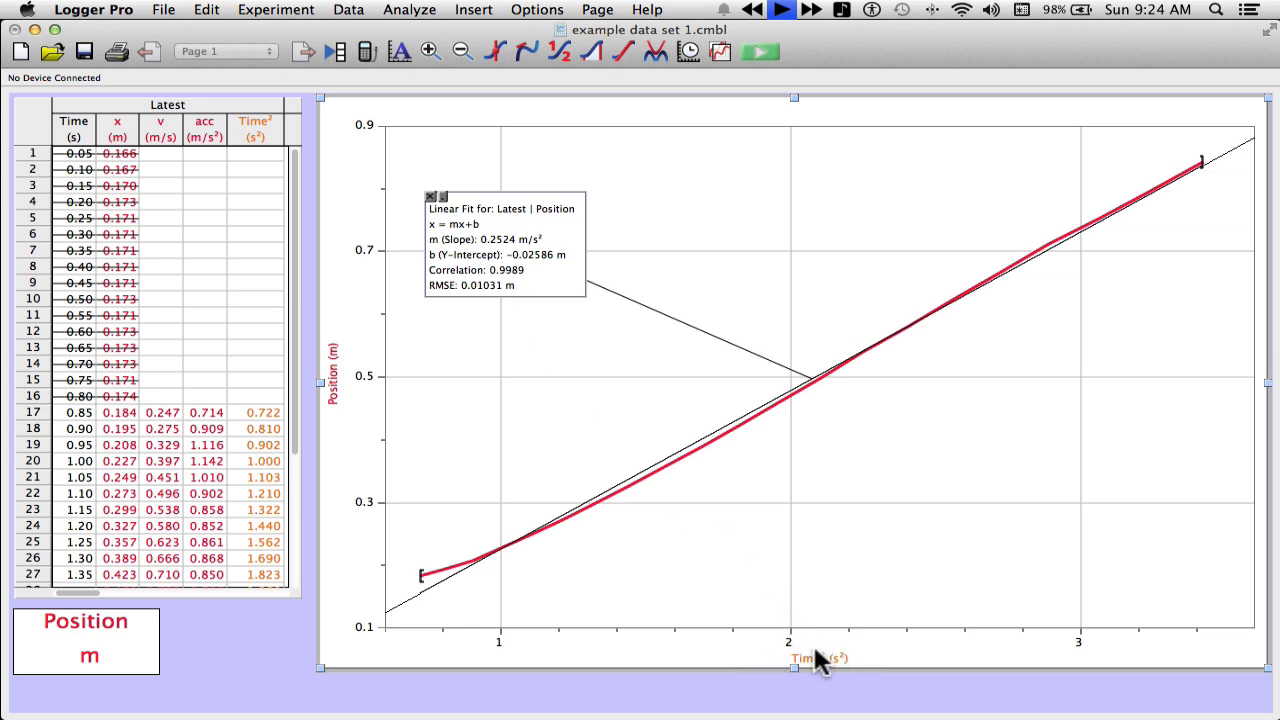
mouse_move(704, 502)
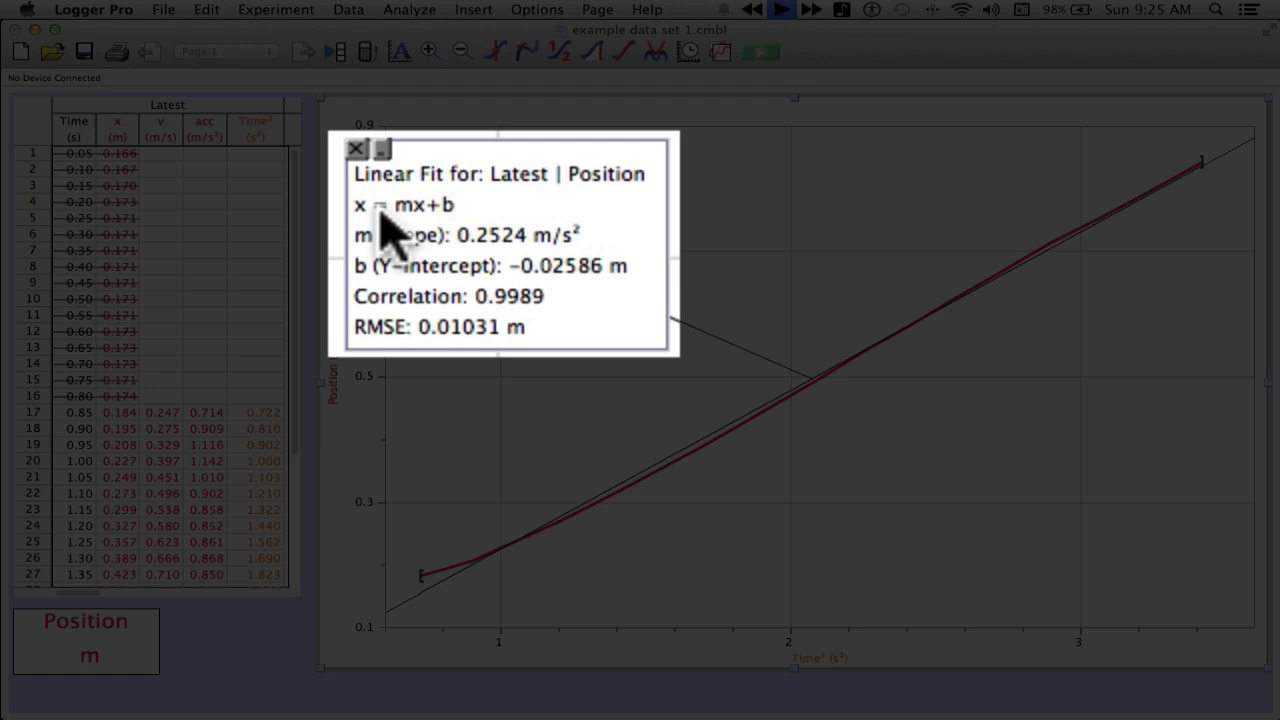
mouse_move(384, 240)
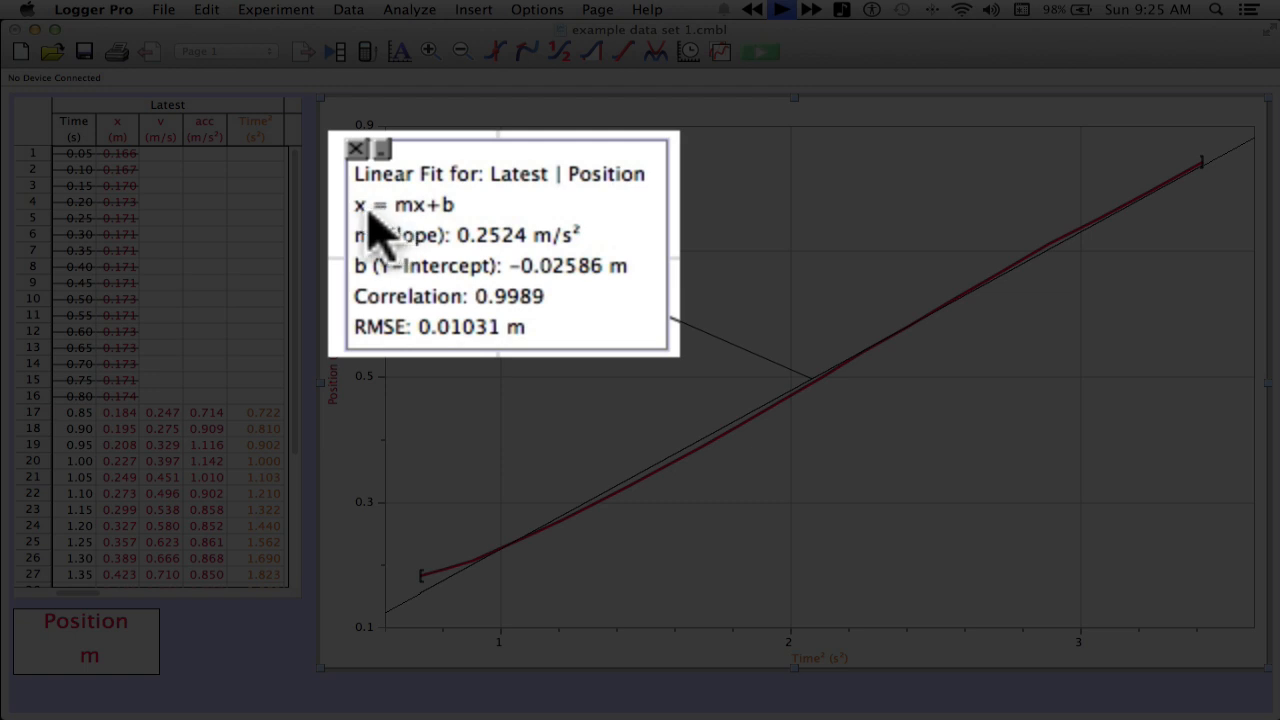
mouse_move(450, 244)
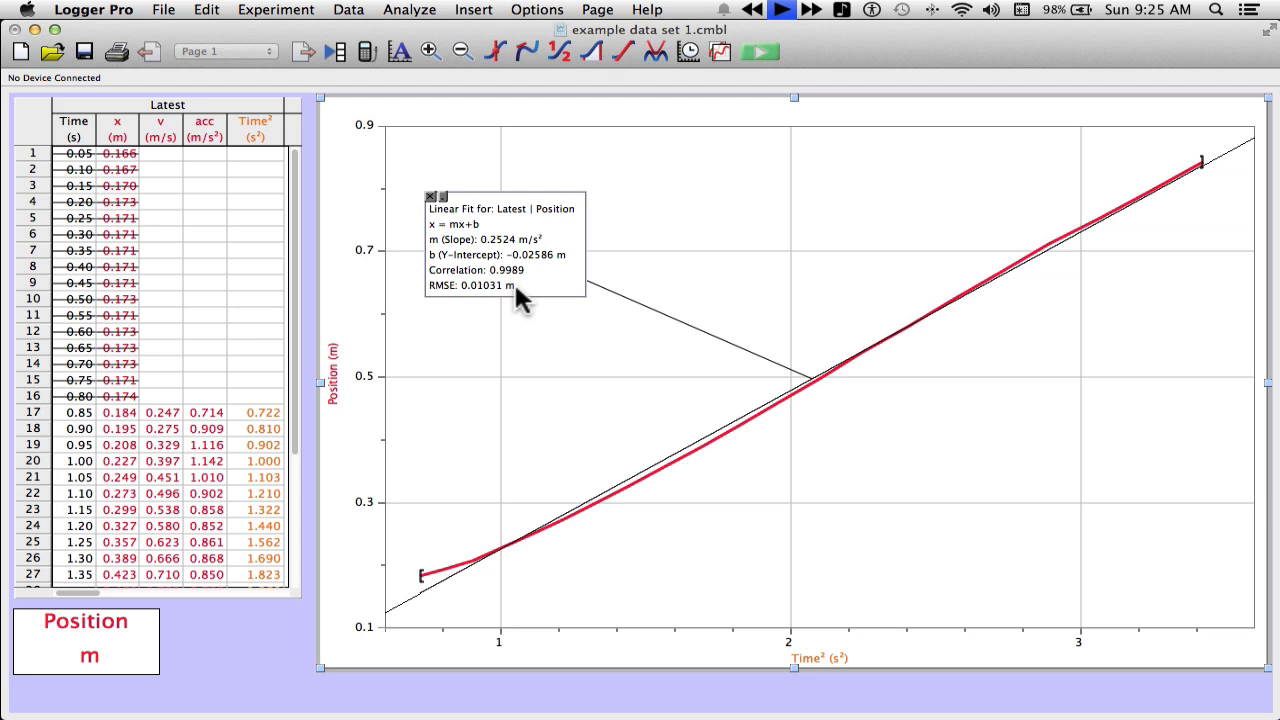
mouse_move(516, 278)
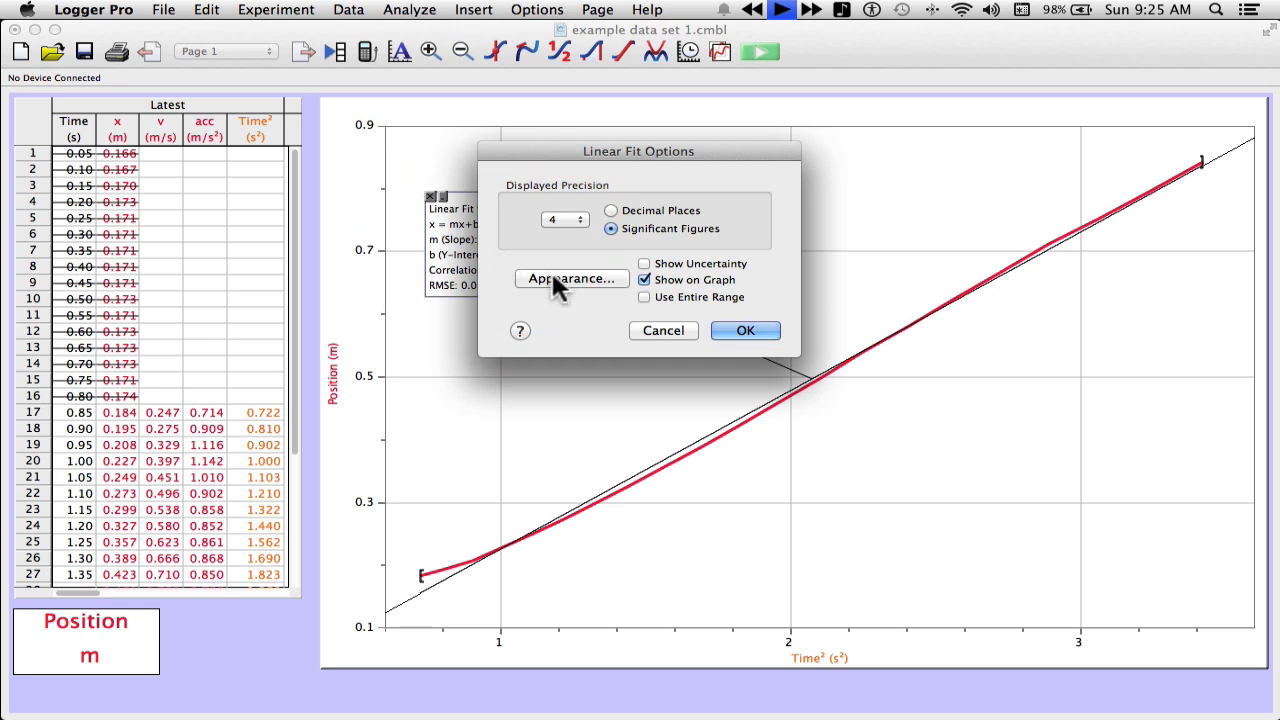
Step: Enlarge the linear fit statistics box font to 24 point and apply the settings
click(572, 278)
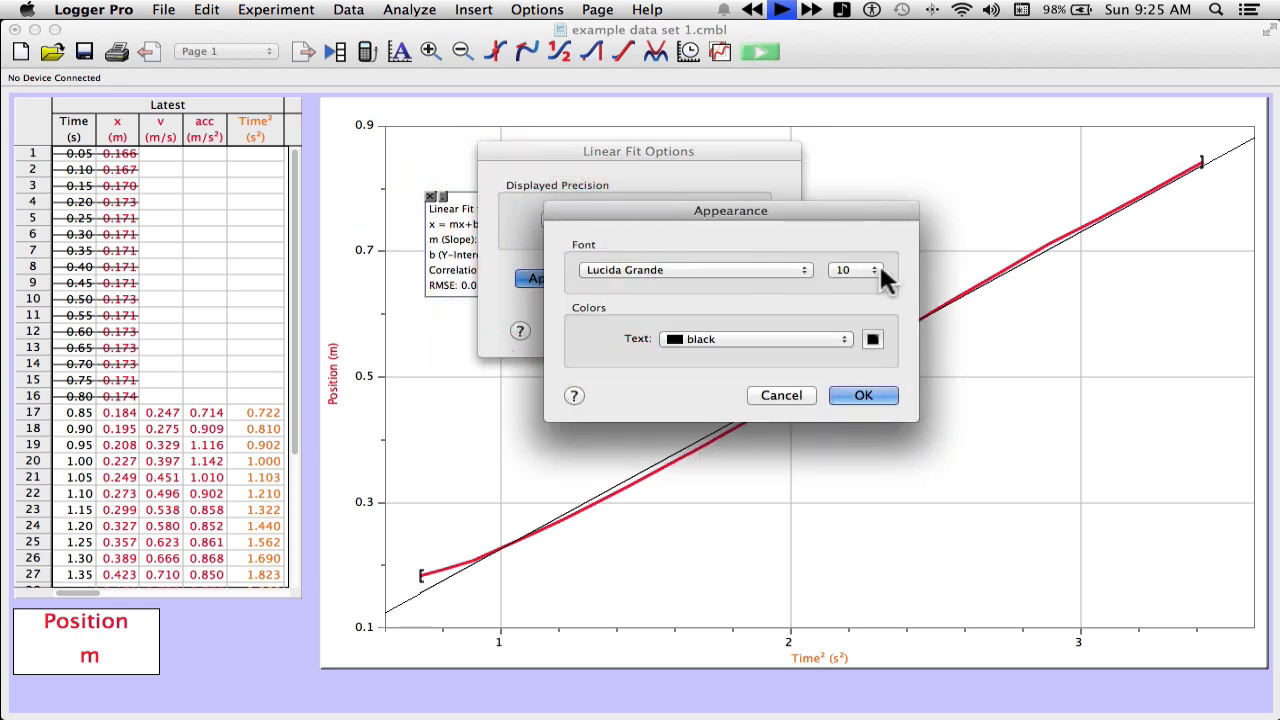
click(856, 270)
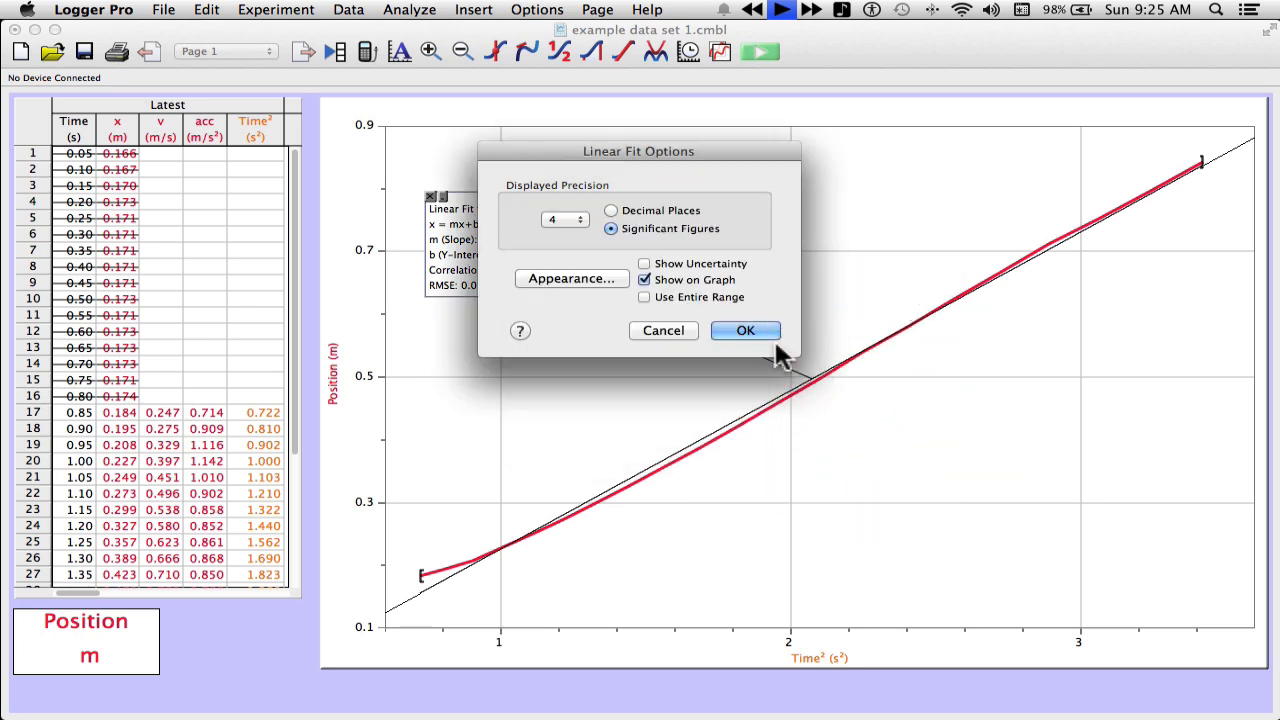
click(744, 330)
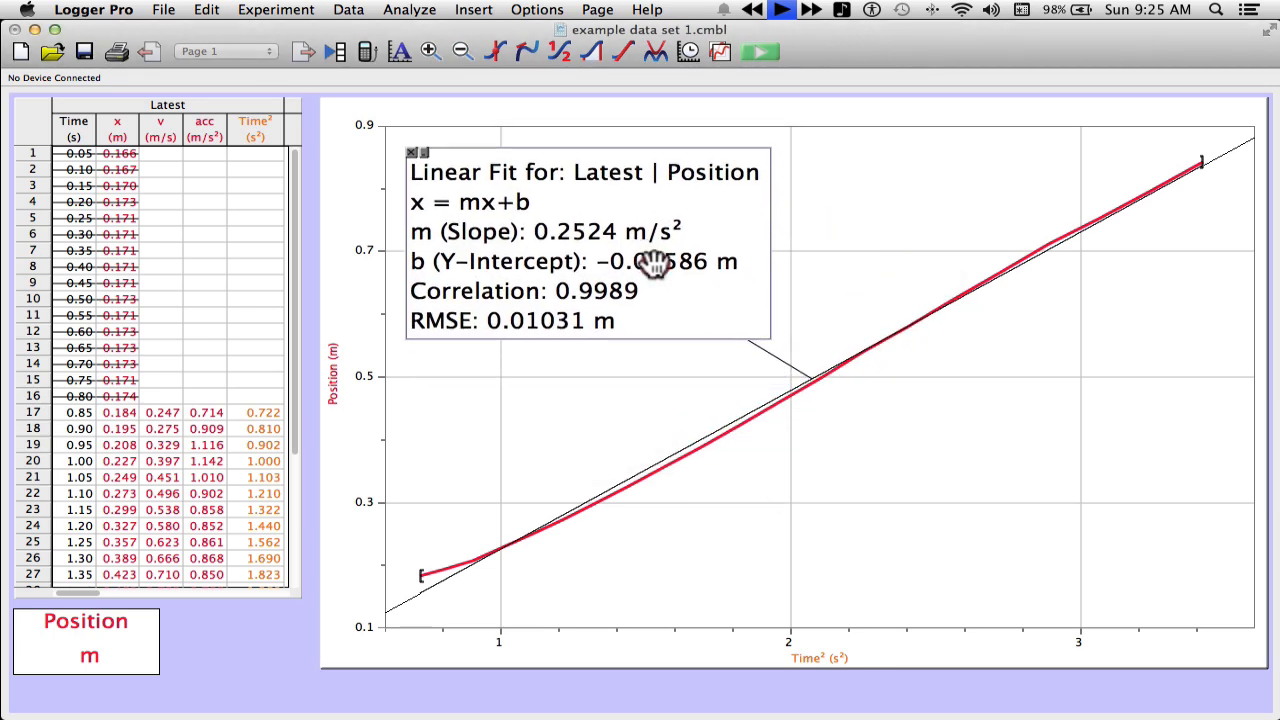